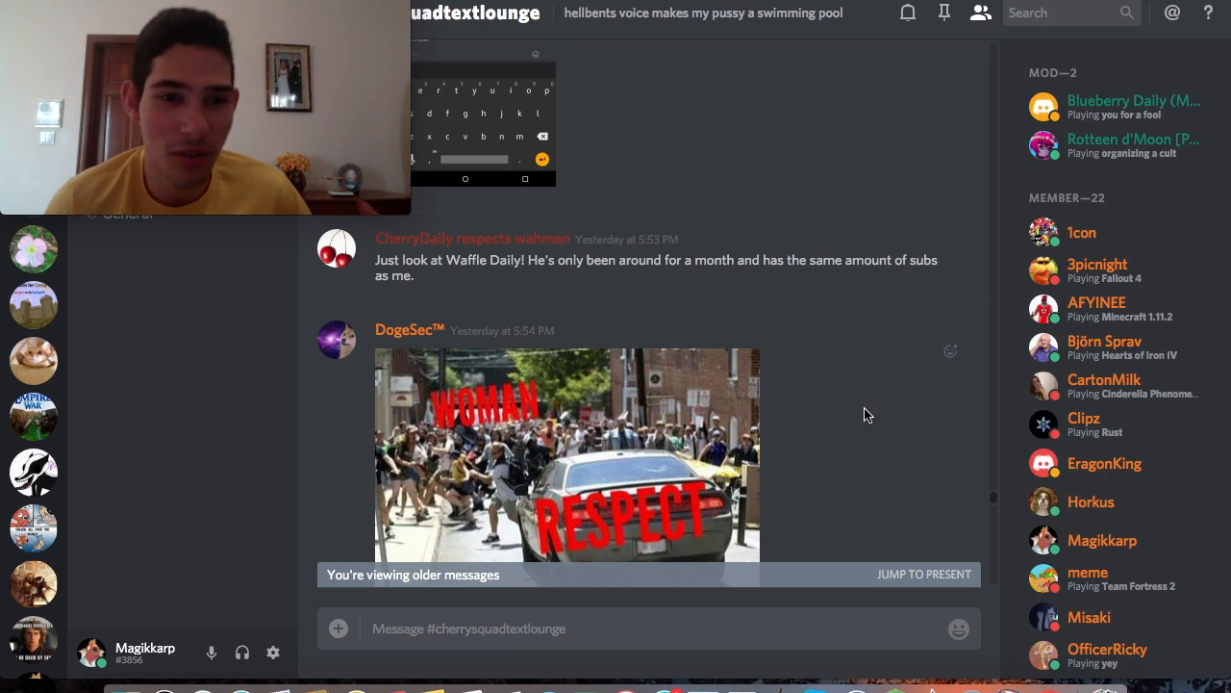
pyautogui.moveTo(778, 430)
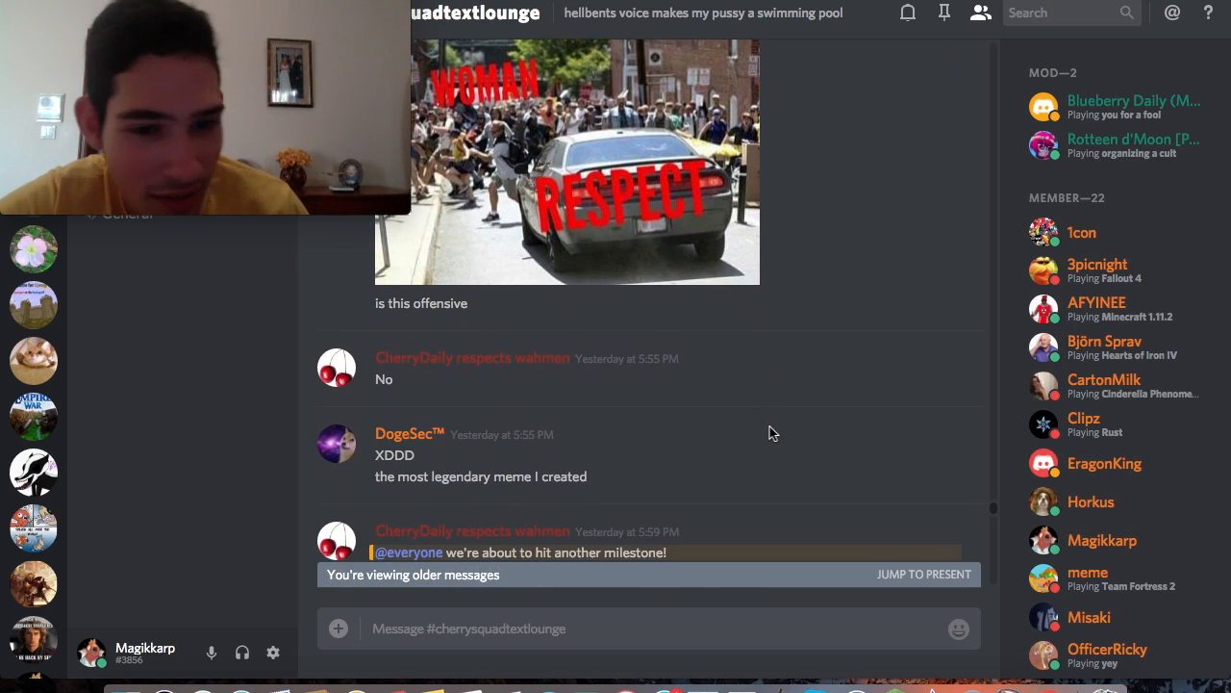
# Step: Scroll through the older #cherrysquadtextlounge messages down to the credit discussion
pyautogui.scroll(-3)
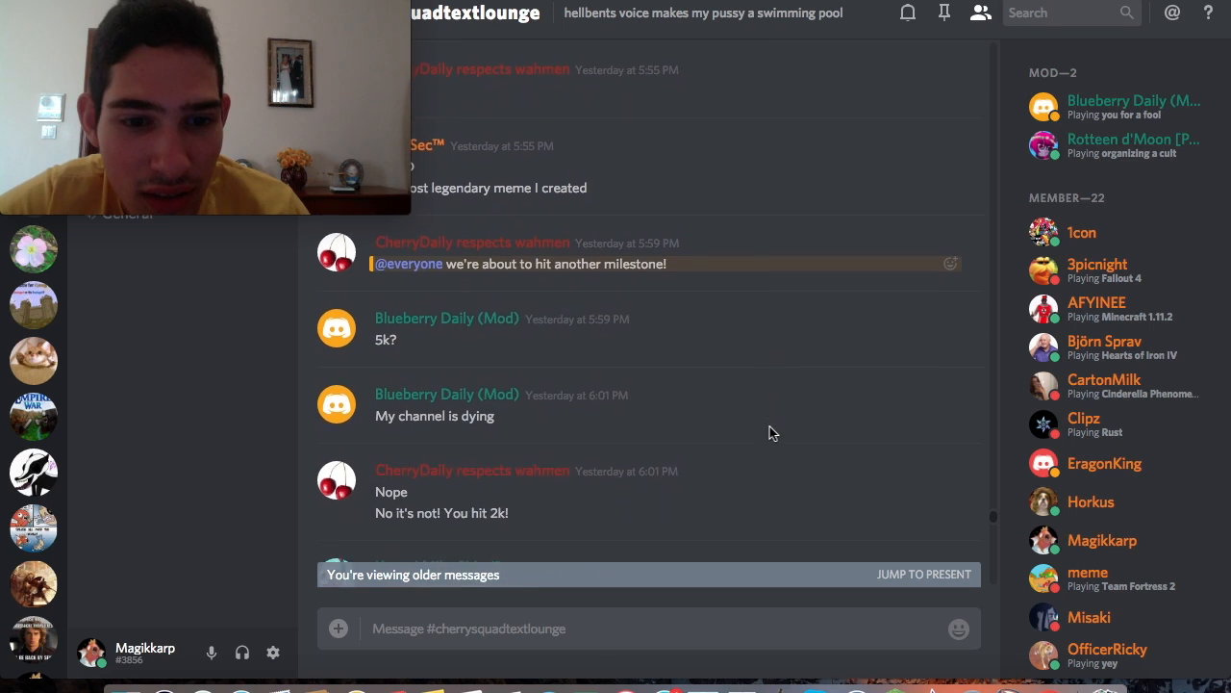
pyautogui.scroll(-3)
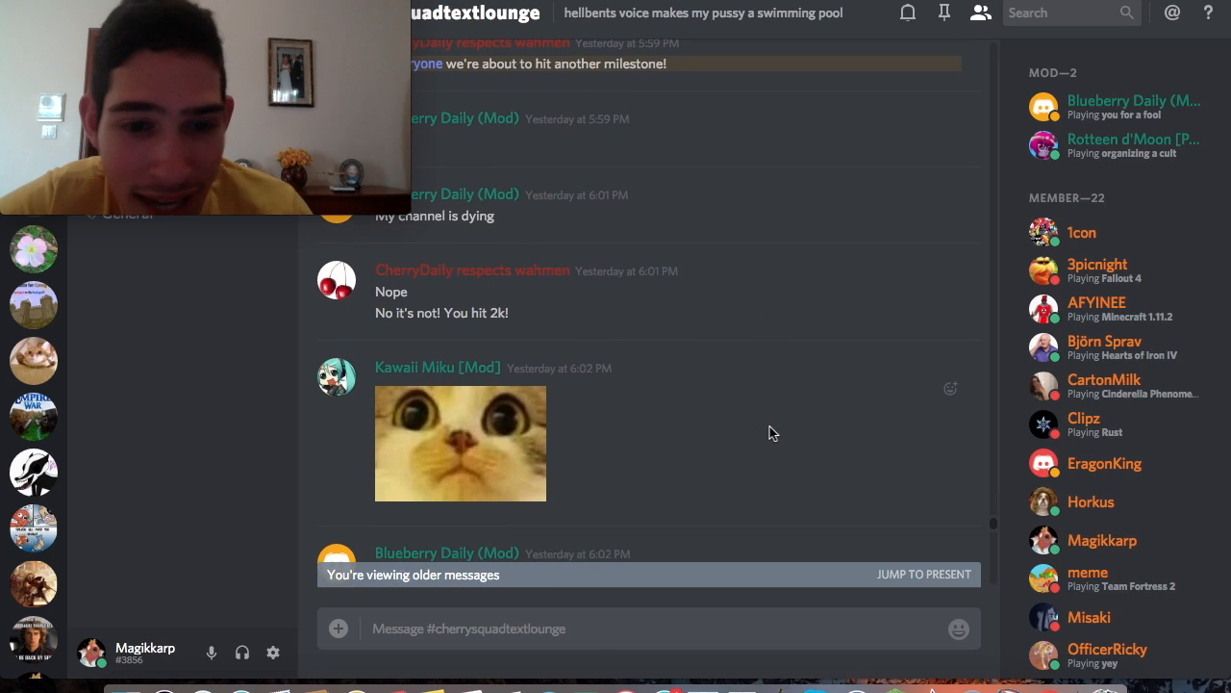
pyautogui.scroll(-3)
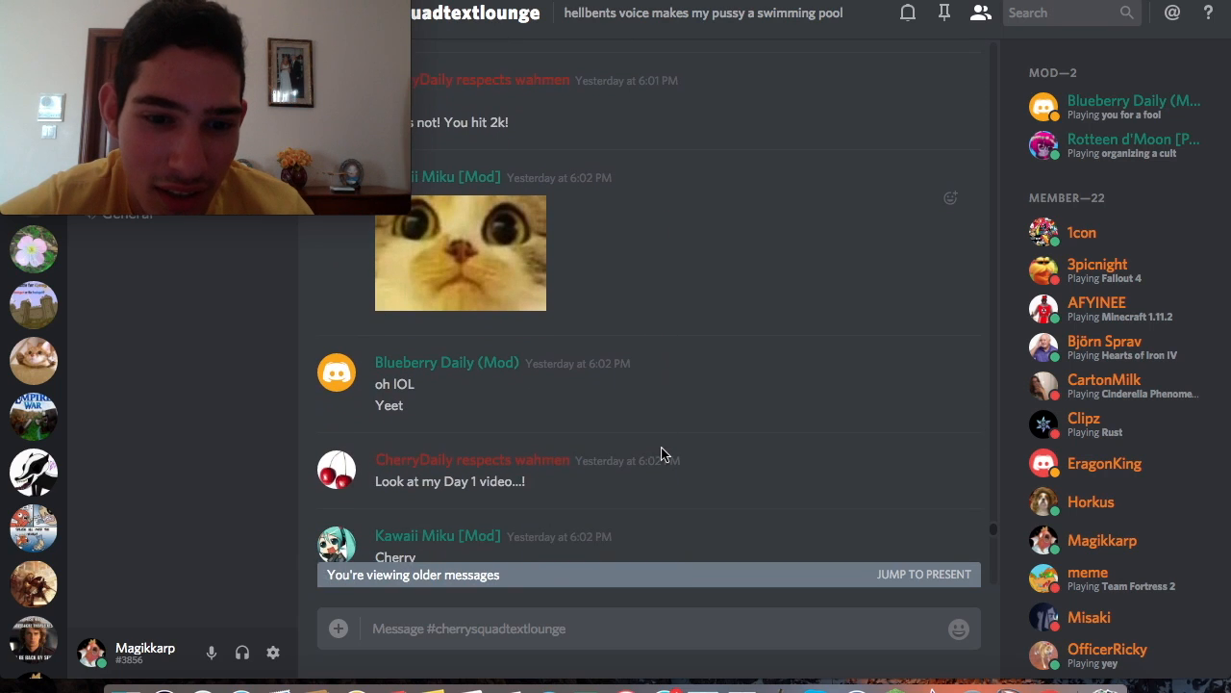
pyautogui.scroll(-3)
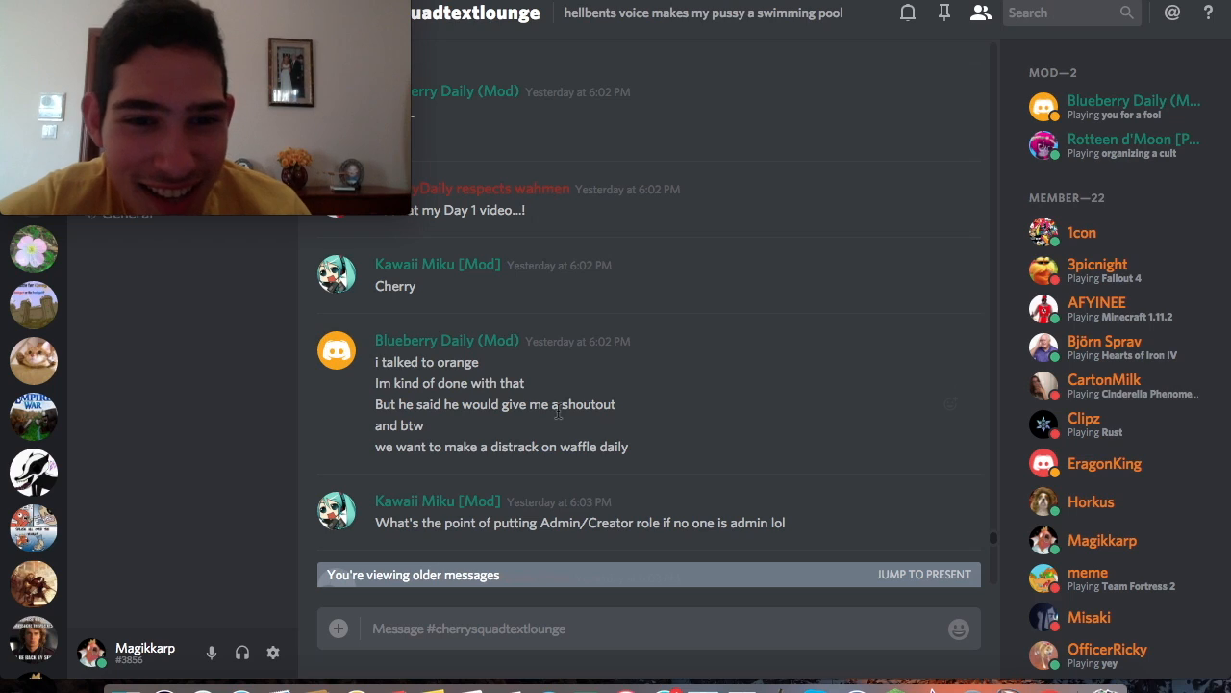
pyautogui.moveTo(760, 350)
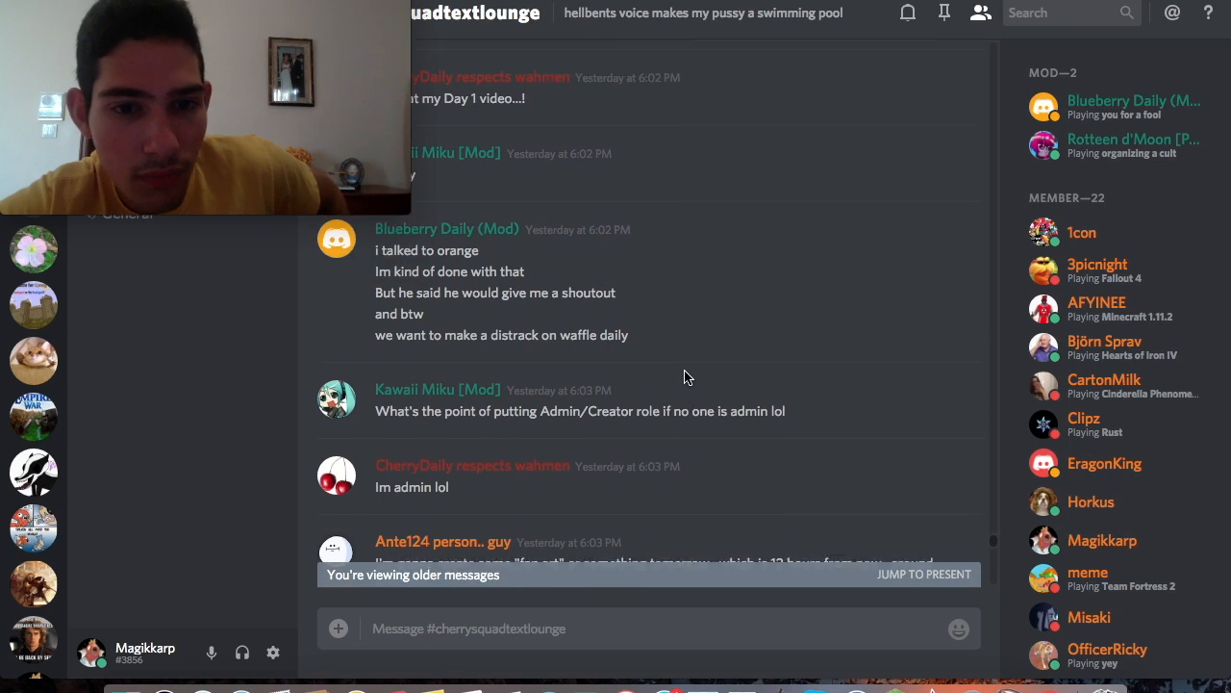
pyautogui.scroll(-3)
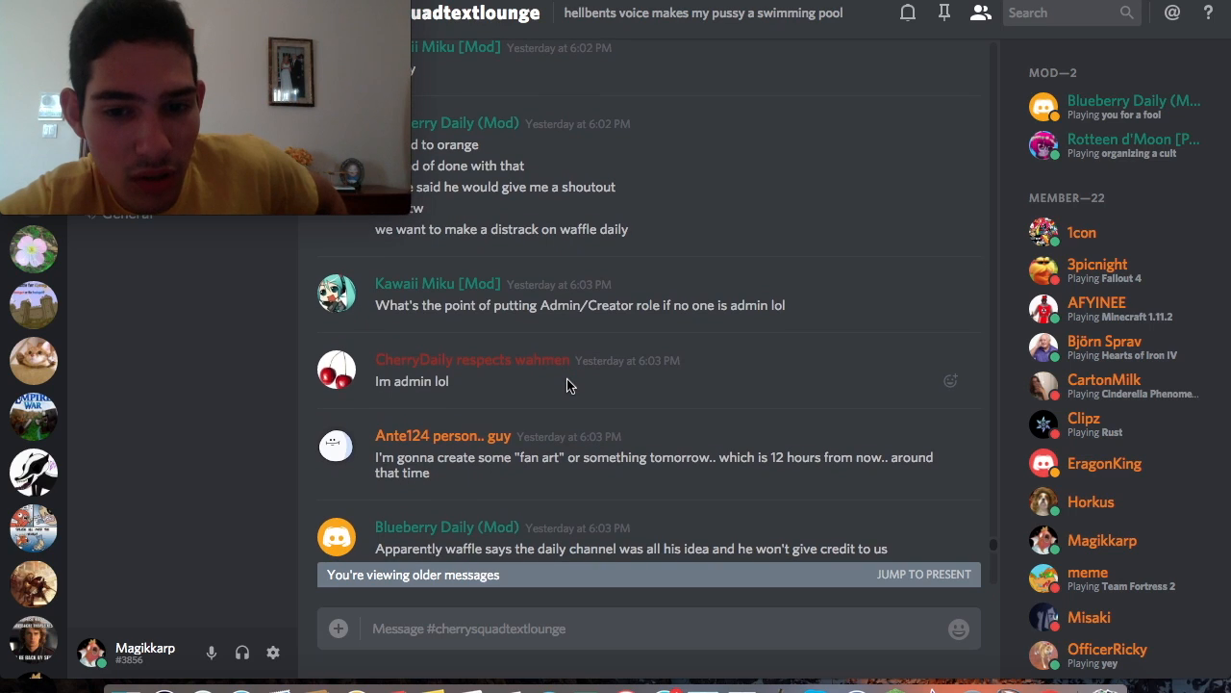
pyautogui.scroll(-3)
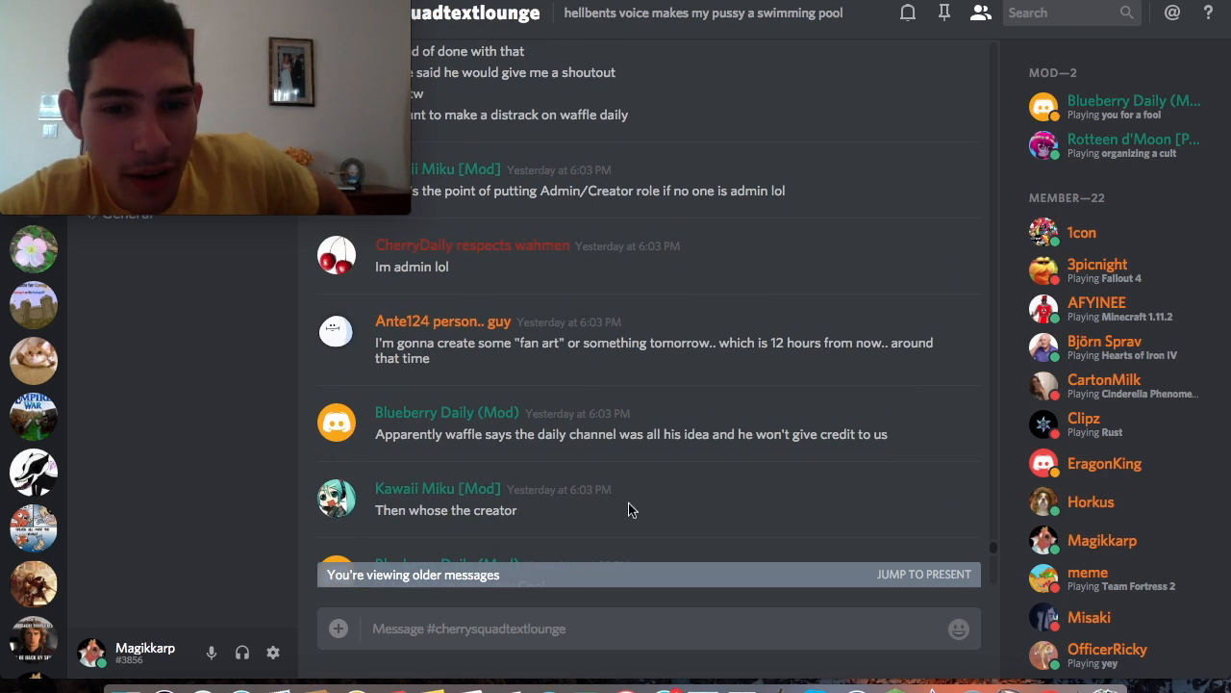
pyautogui.scroll(-3)
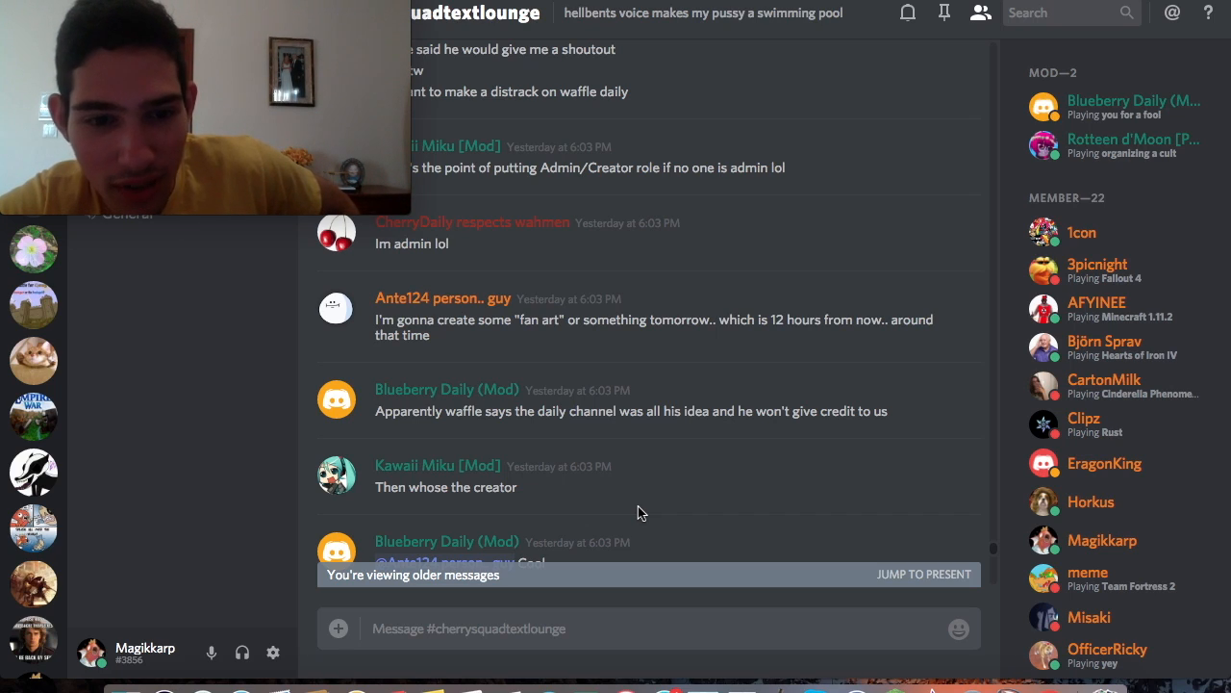
pyautogui.scroll(-3)
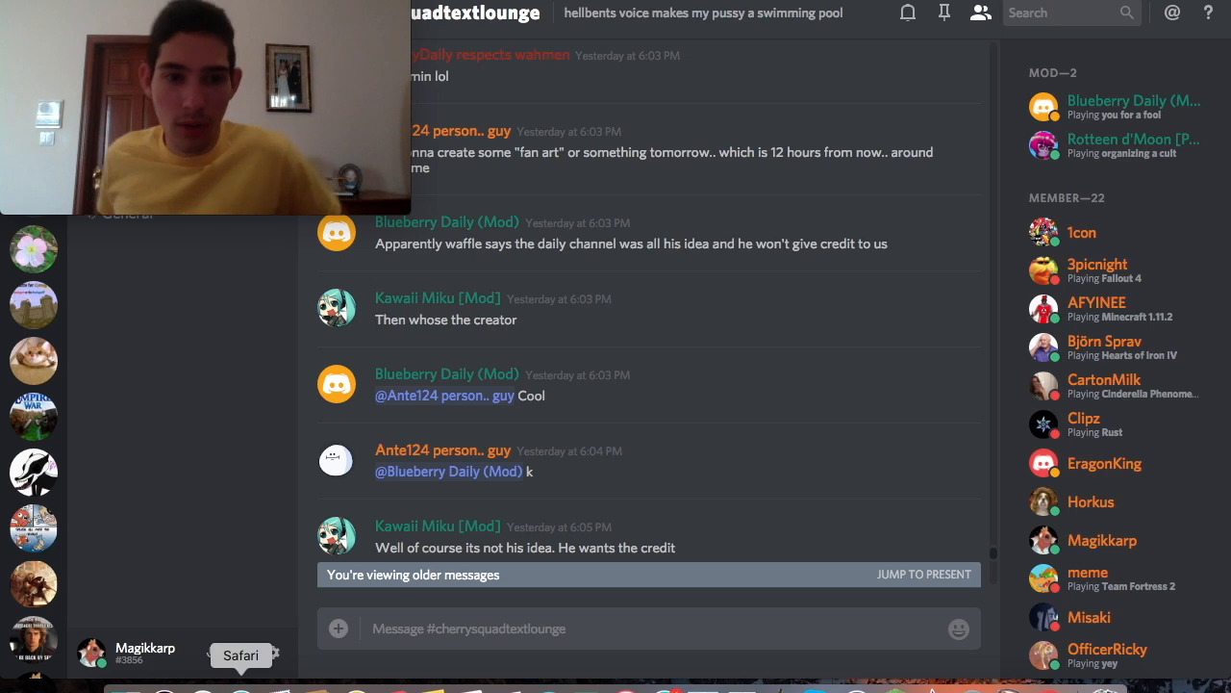
# Step: Open Safari and enter gmail.com in the address bar
pyautogui.click(241, 654)
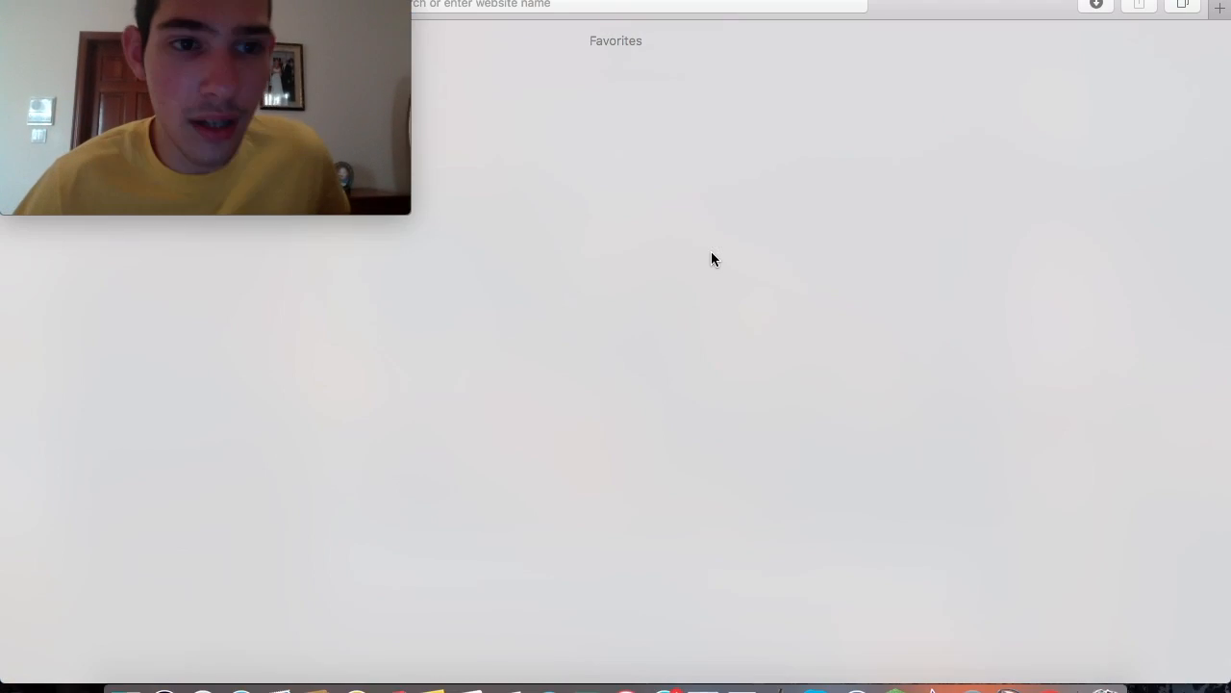
pyautogui.click(635, 5)
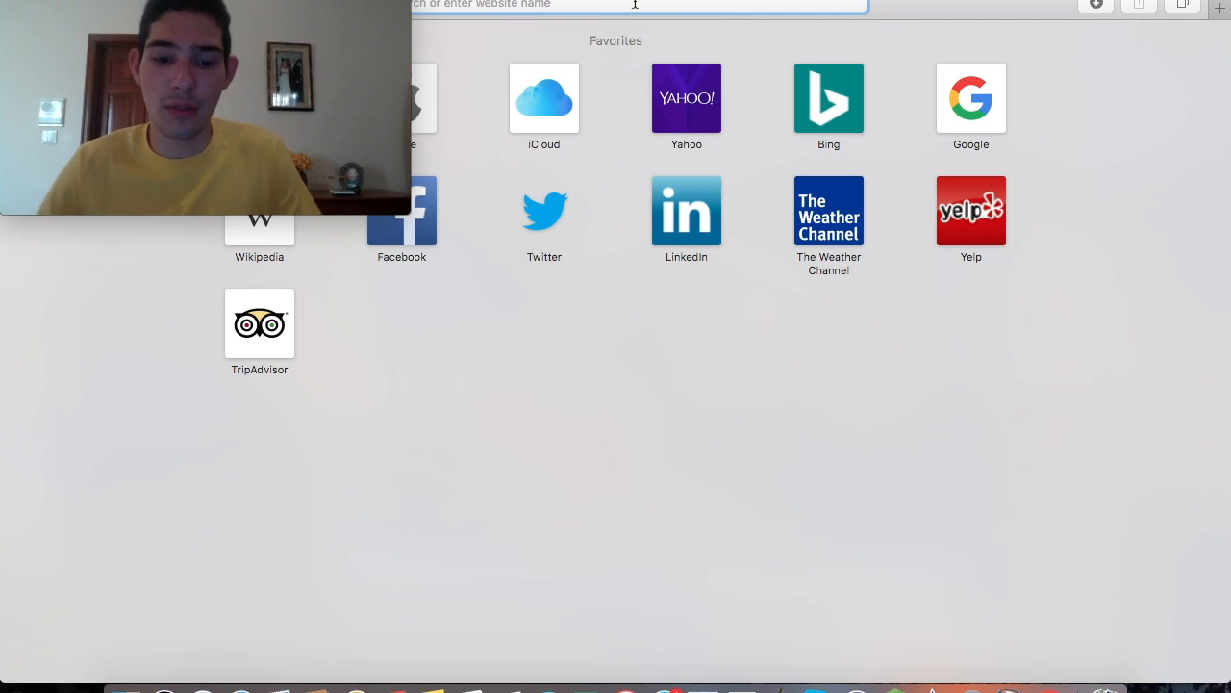
pyautogui.write('gmail.com')
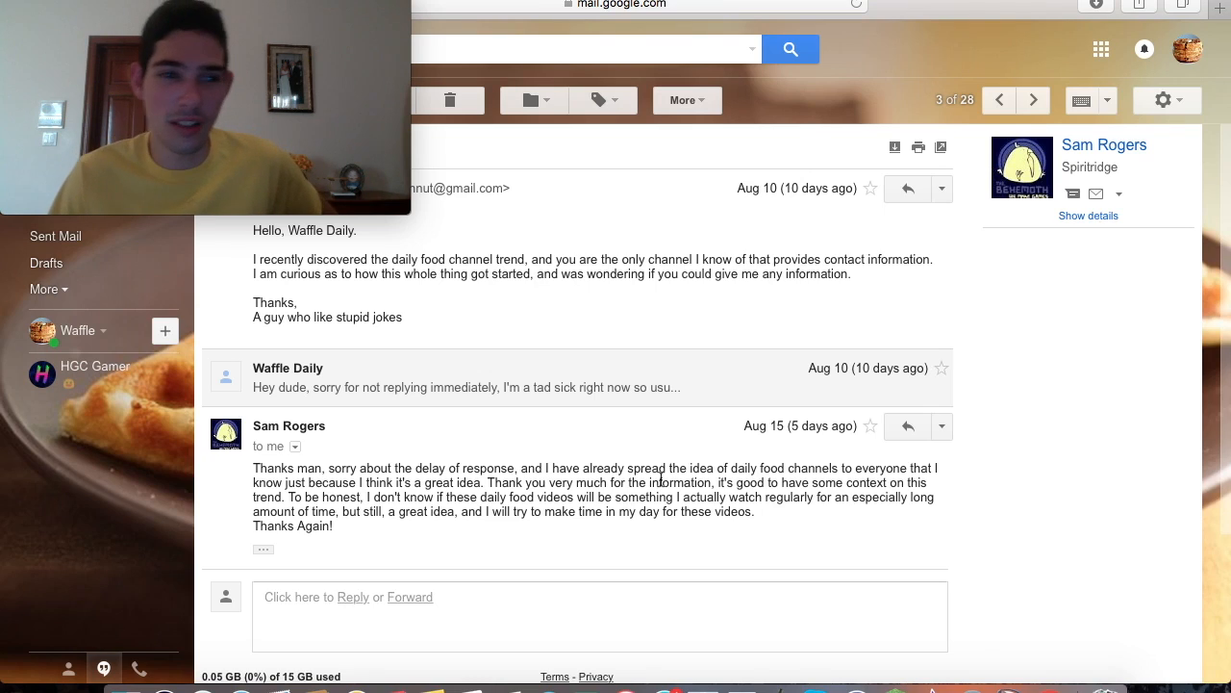
pyautogui.moveTo(571, 445)
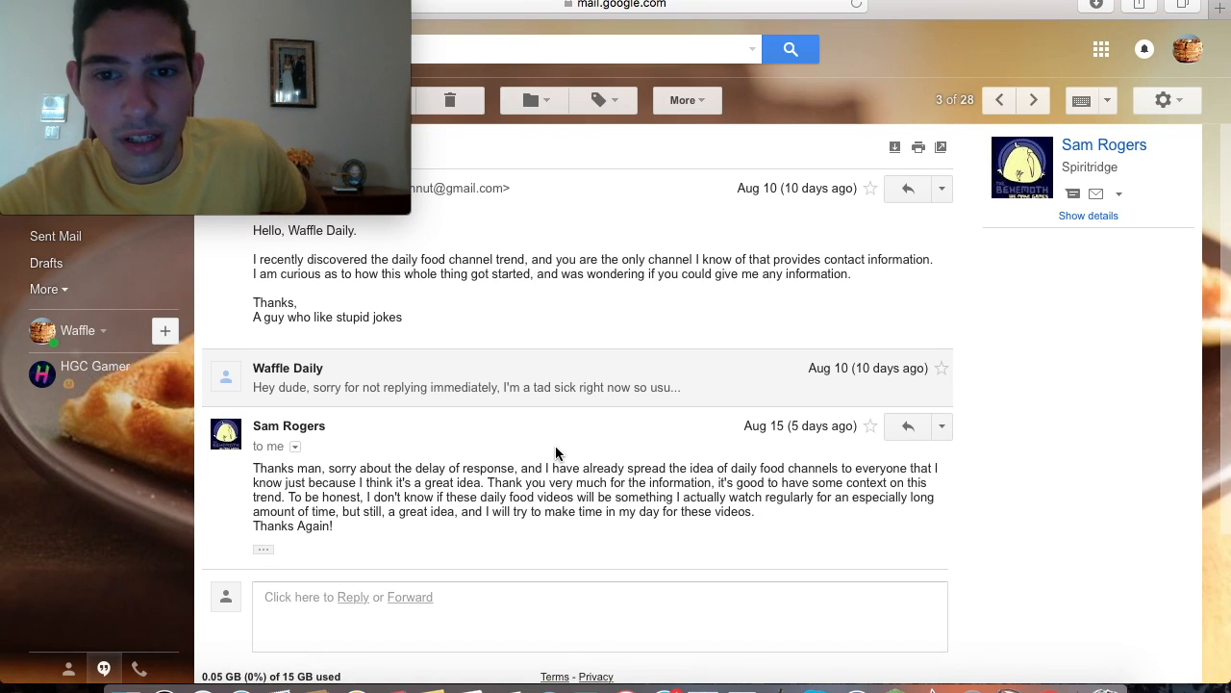
pyautogui.moveTo(666, 438)
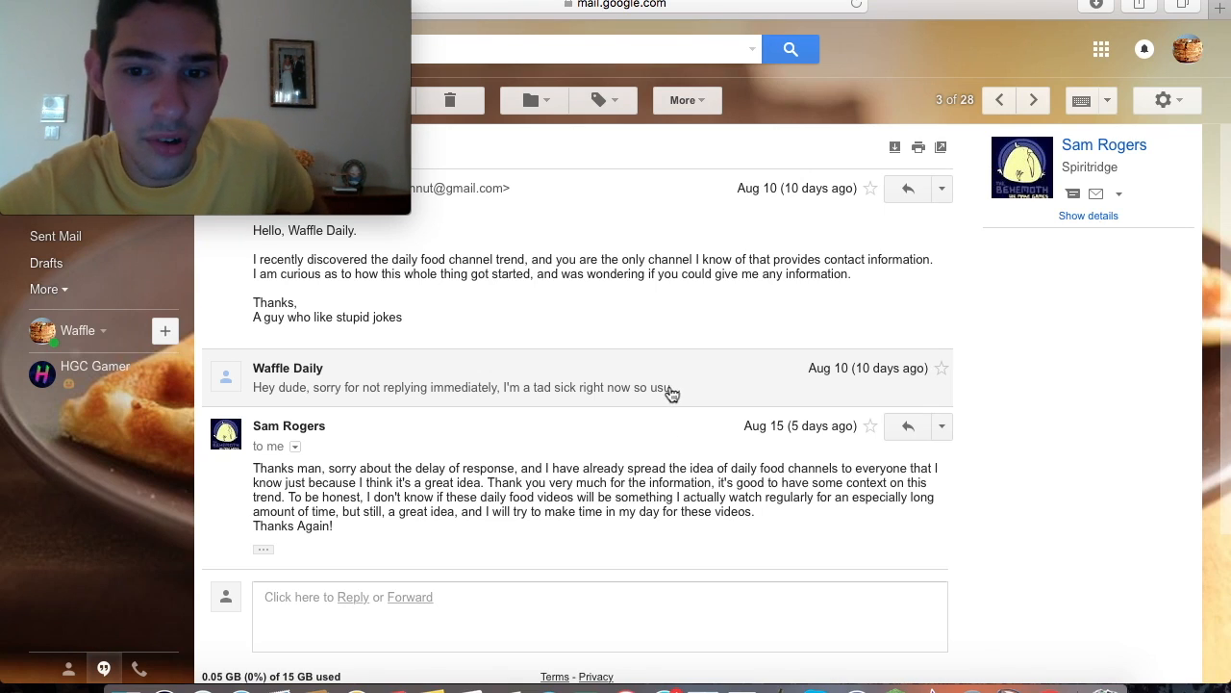
# Step: Expand Waffle Daily's collapsed reply about Orange Daily starting the trend
pyautogui.click(443, 387)
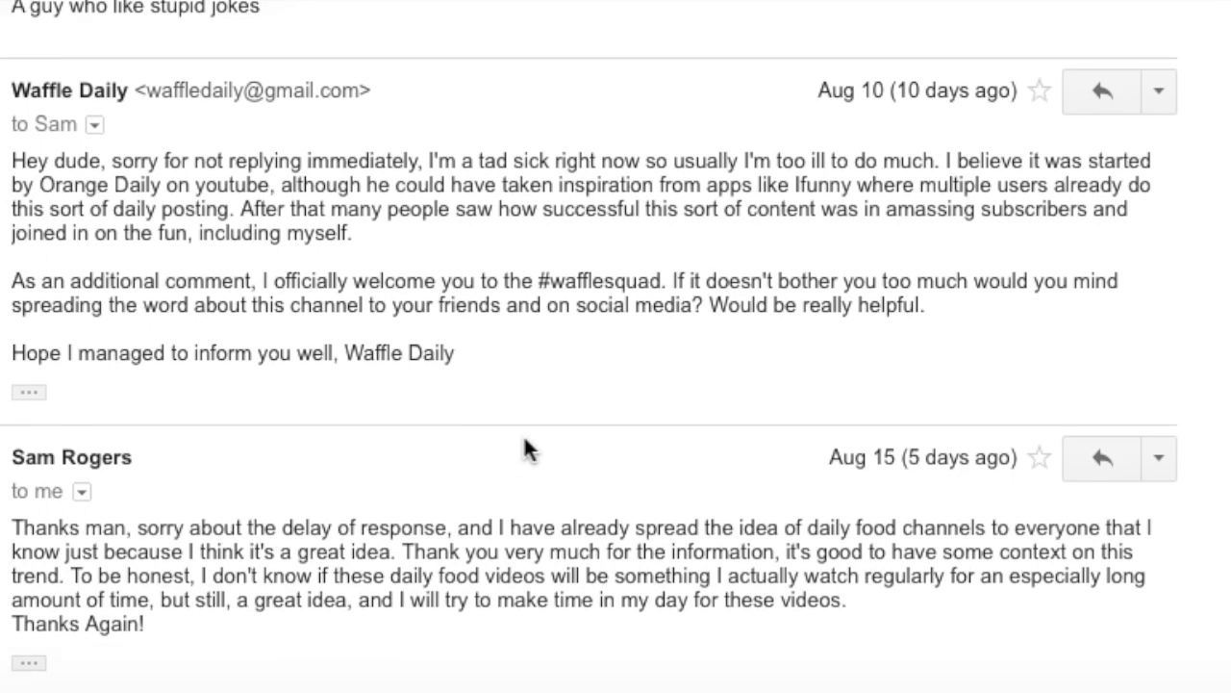
pyautogui.scroll(-3)
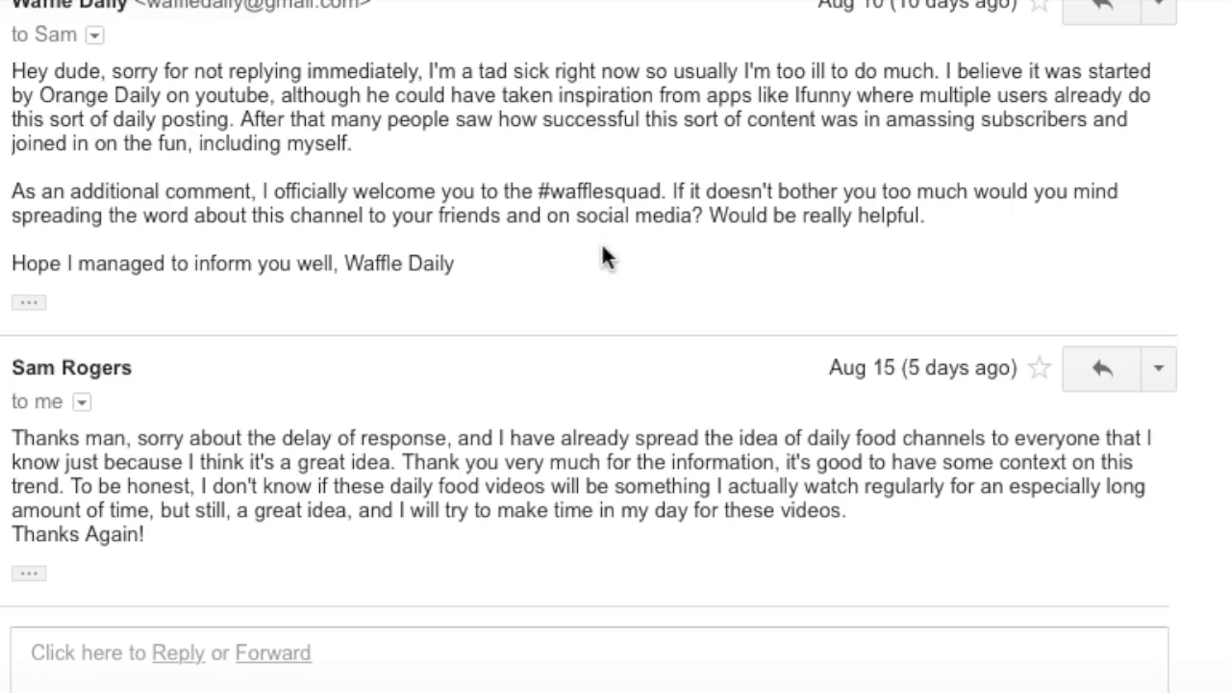
pyautogui.moveTo(536, 298)
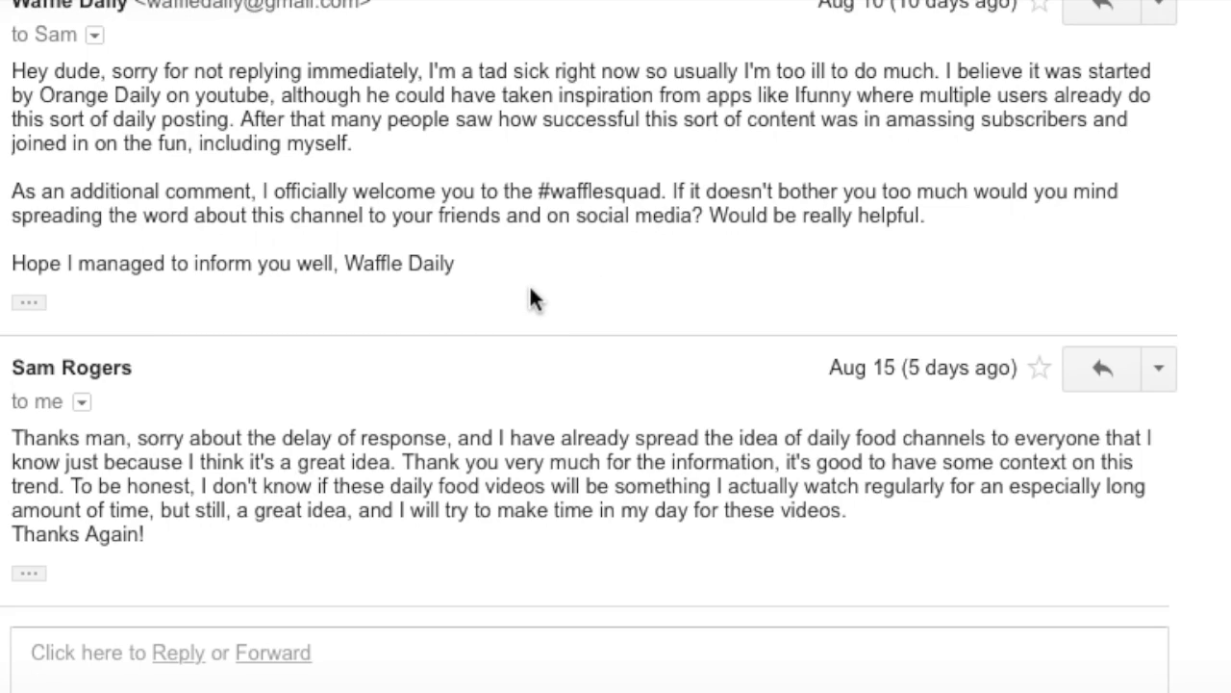
pyautogui.moveTo(519, 290)
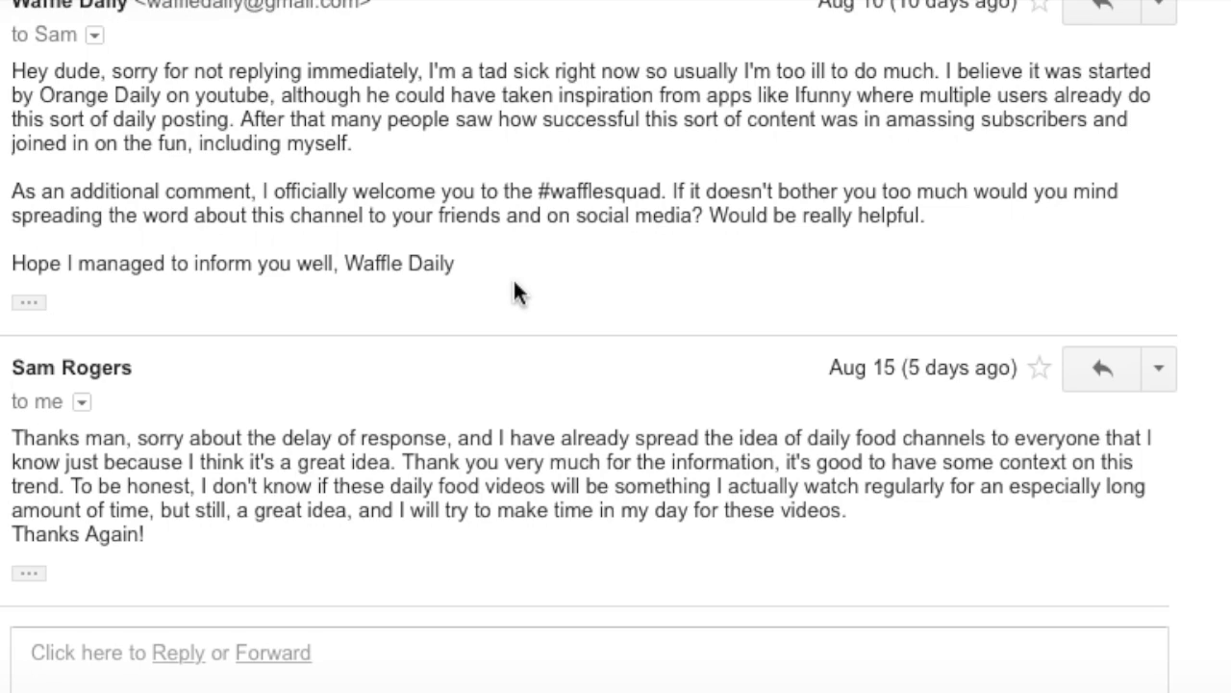
pyautogui.scroll(-3)
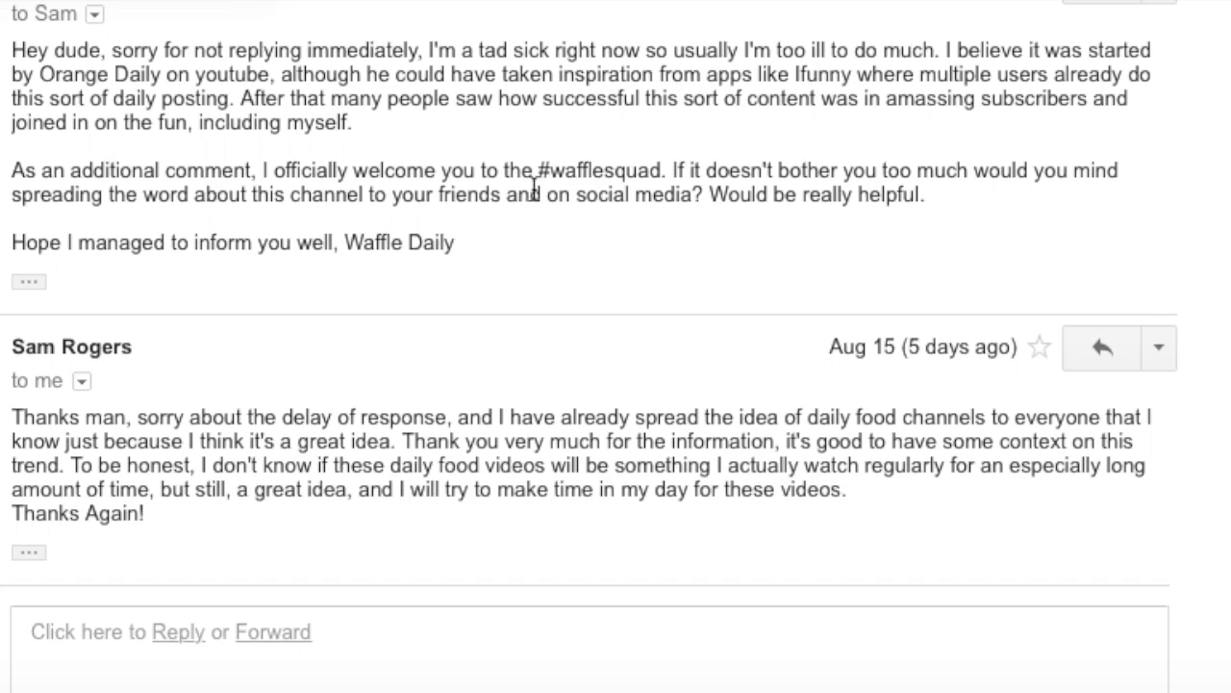
pyautogui.moveTo(534, 291)
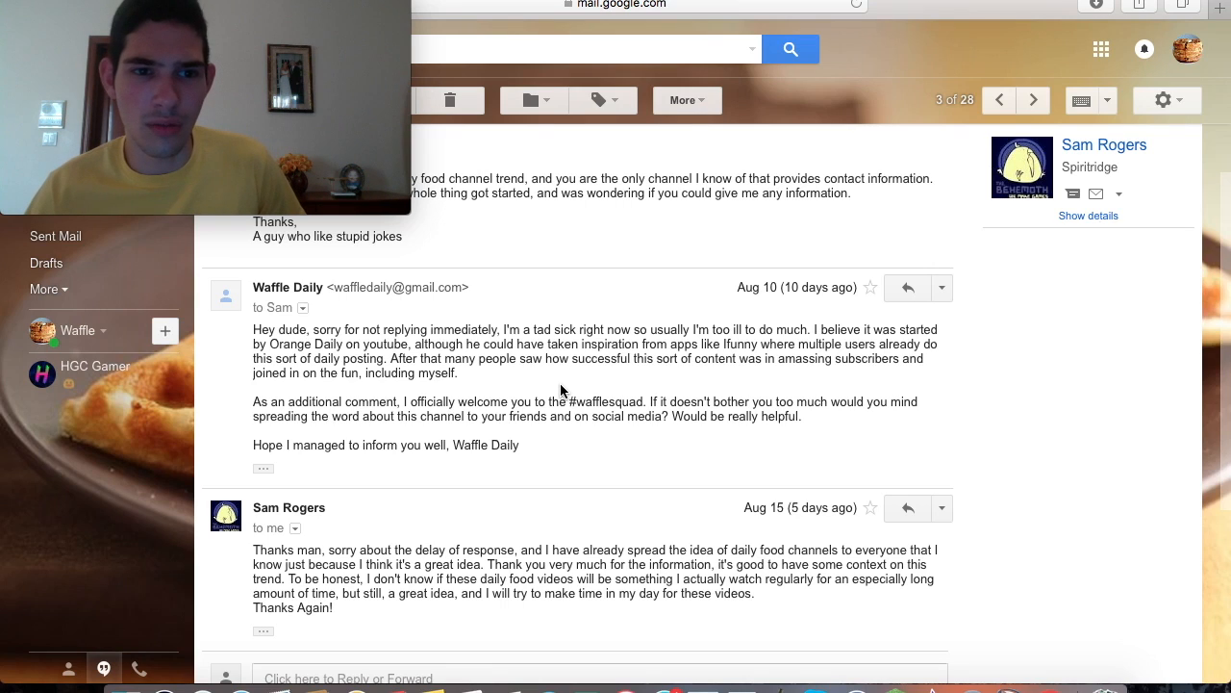
# Step: Scroll down to the last message and reply box of the daily food channels thread
pyautogui.scroll(-3)
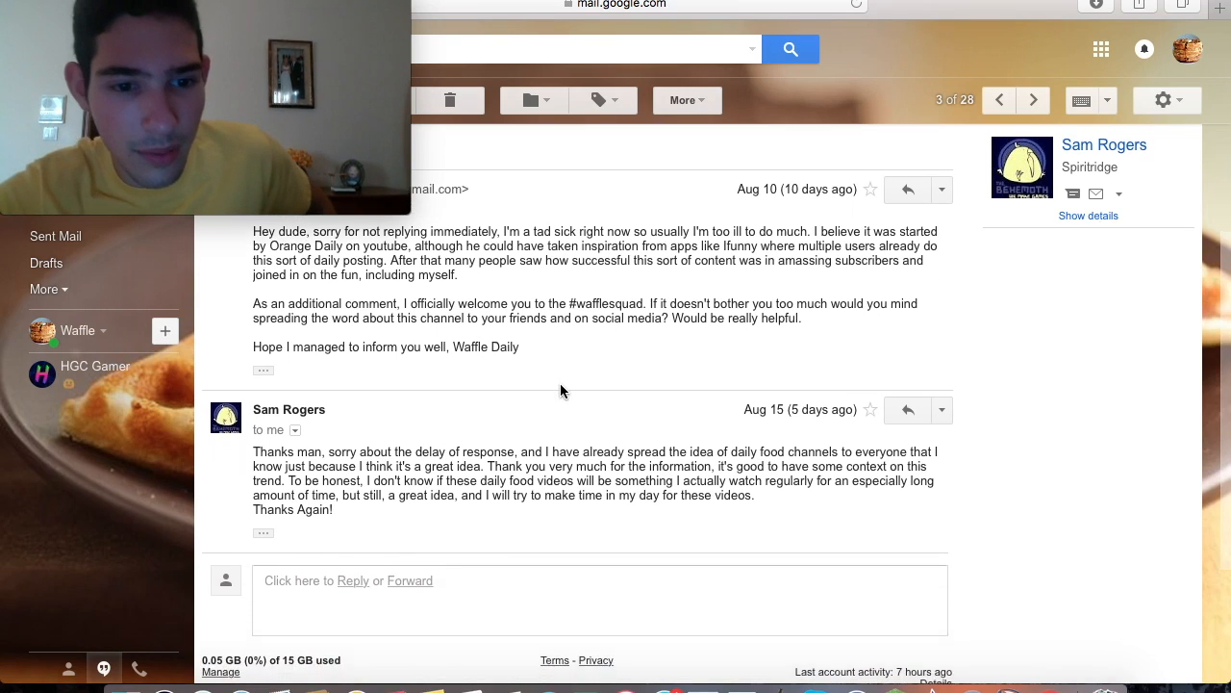
pyautogui.scroll(-3)
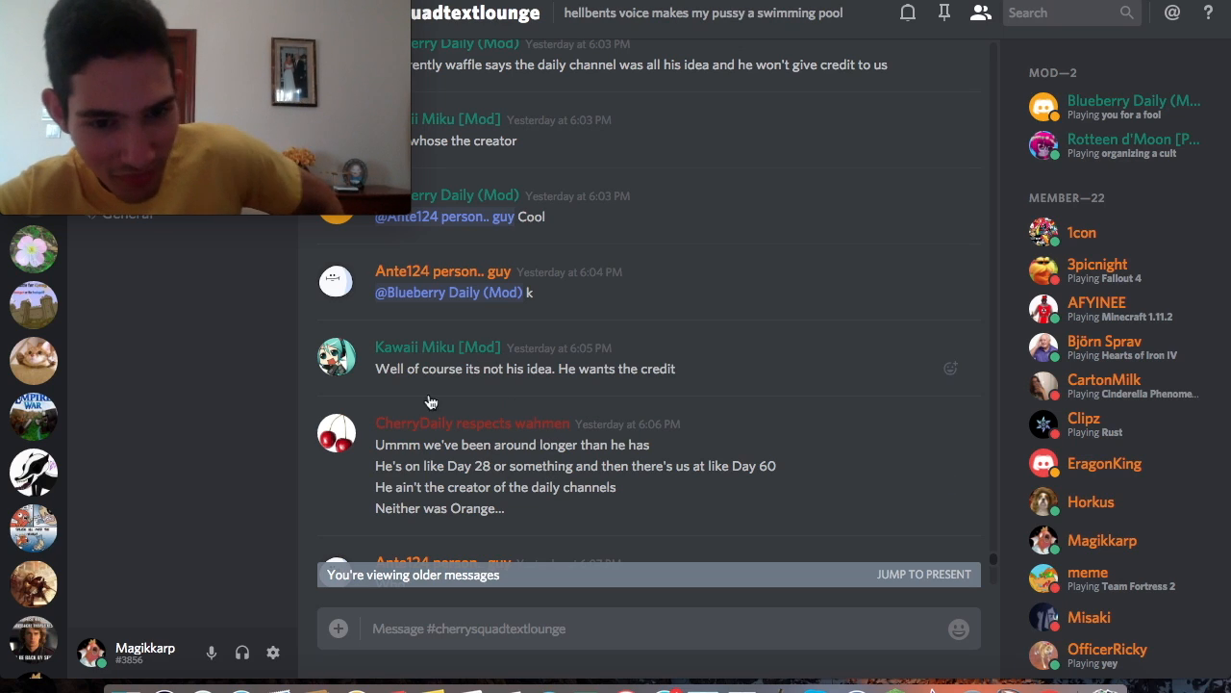
pyautogui.scroll(-3)
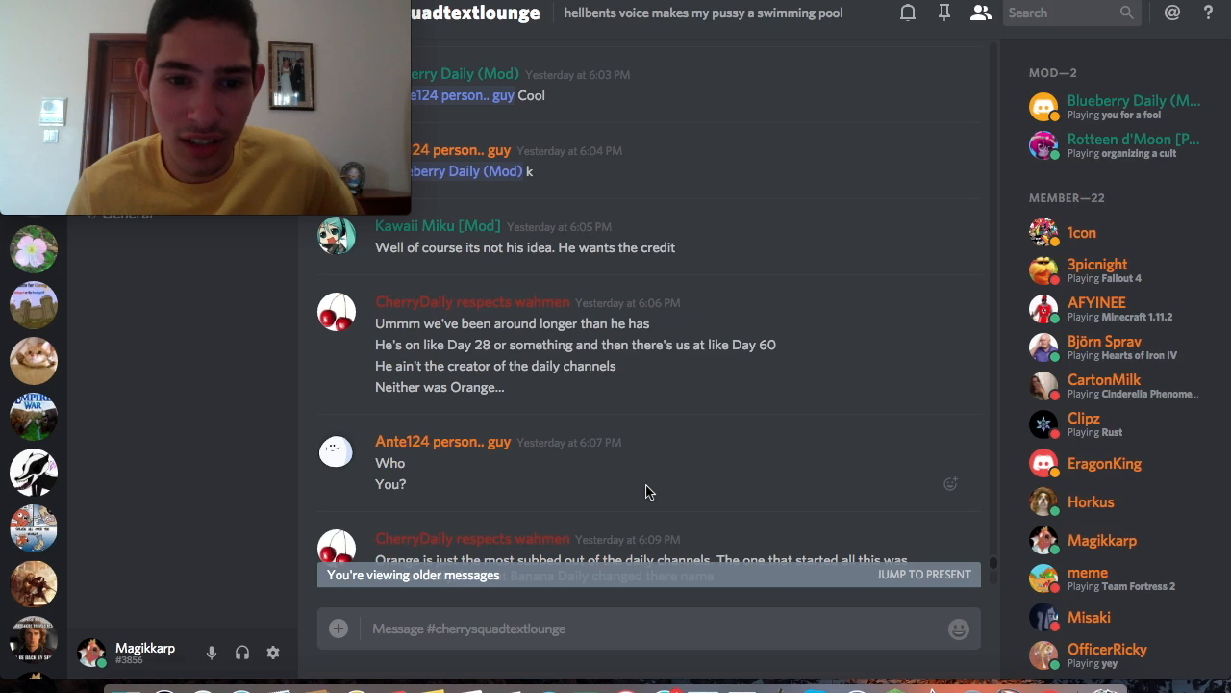
pyautogui.scroll(-3)
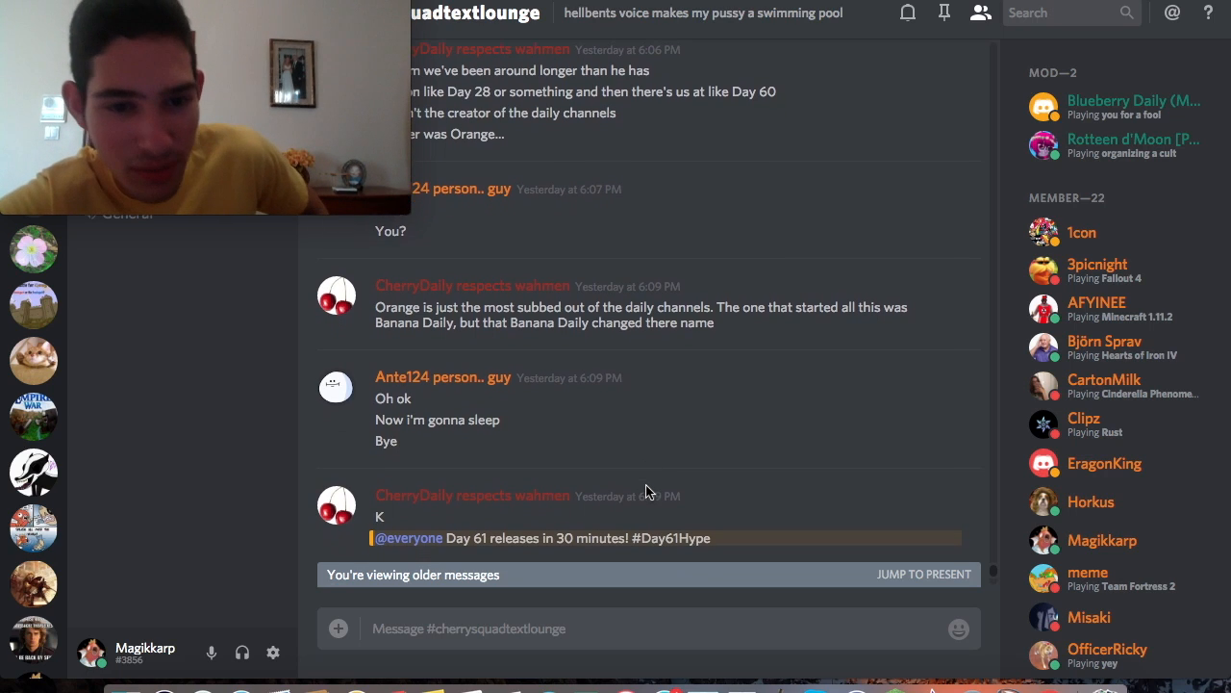
pyautogui.scroll(-3)
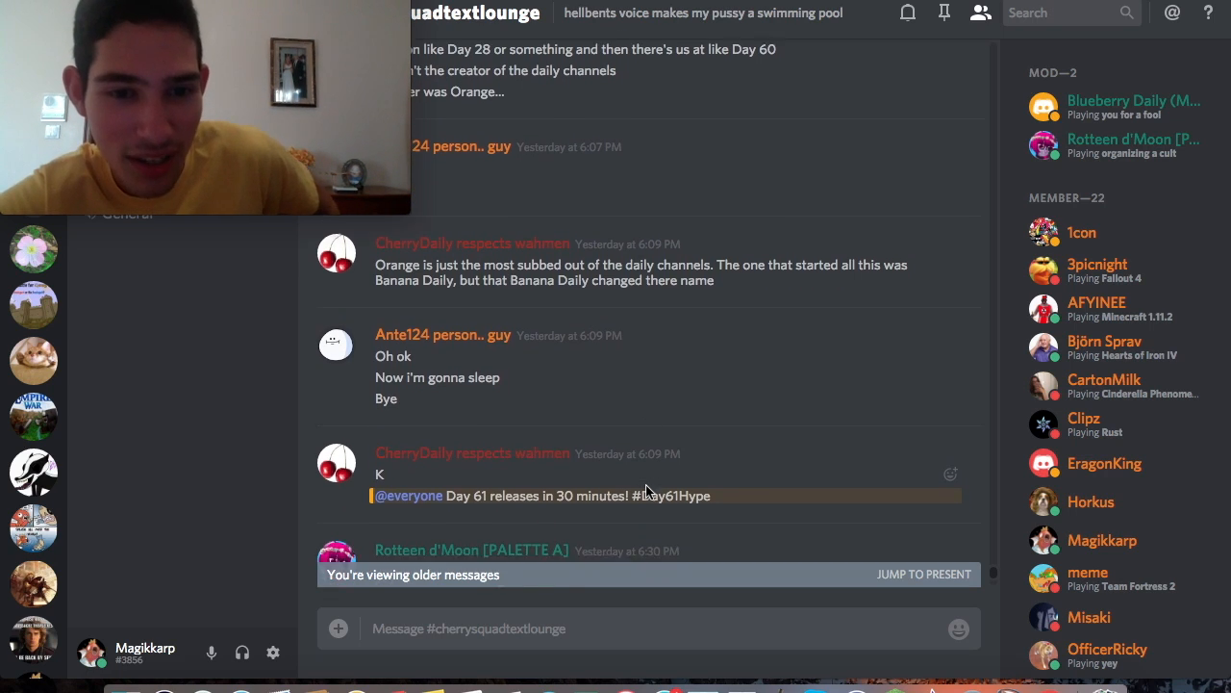
pyautogui.scroll(-3)
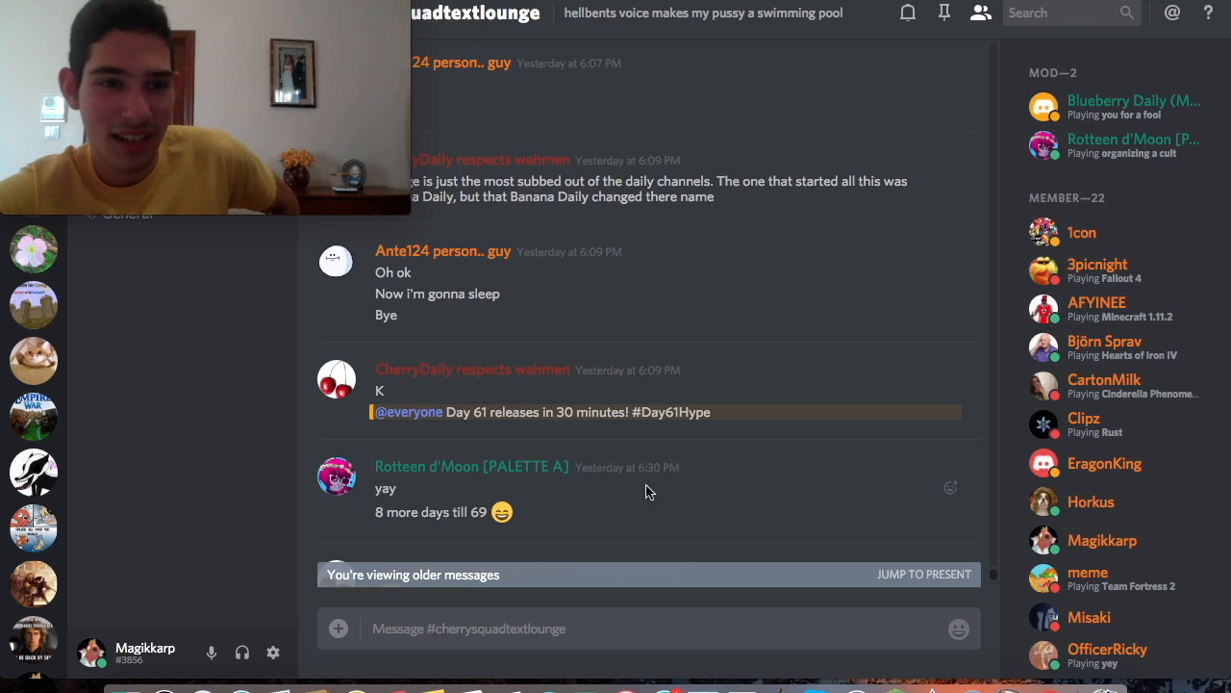
pyautogui.scroll(-3)
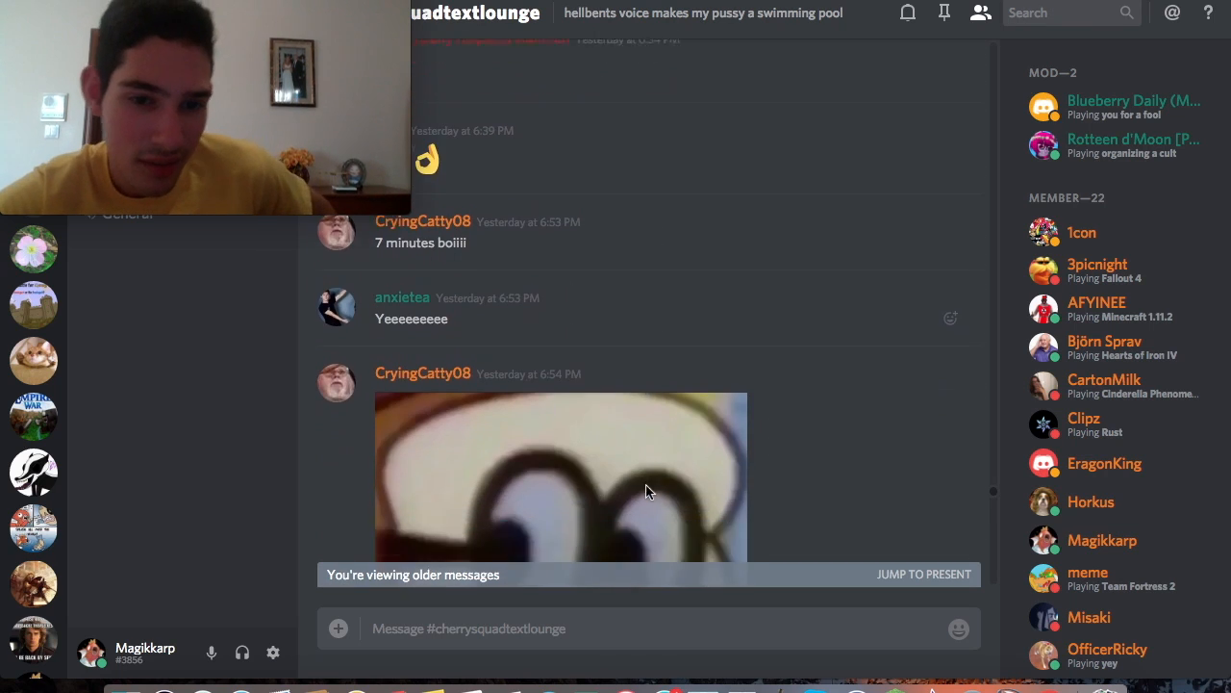
pyautogui.scroll(-3)
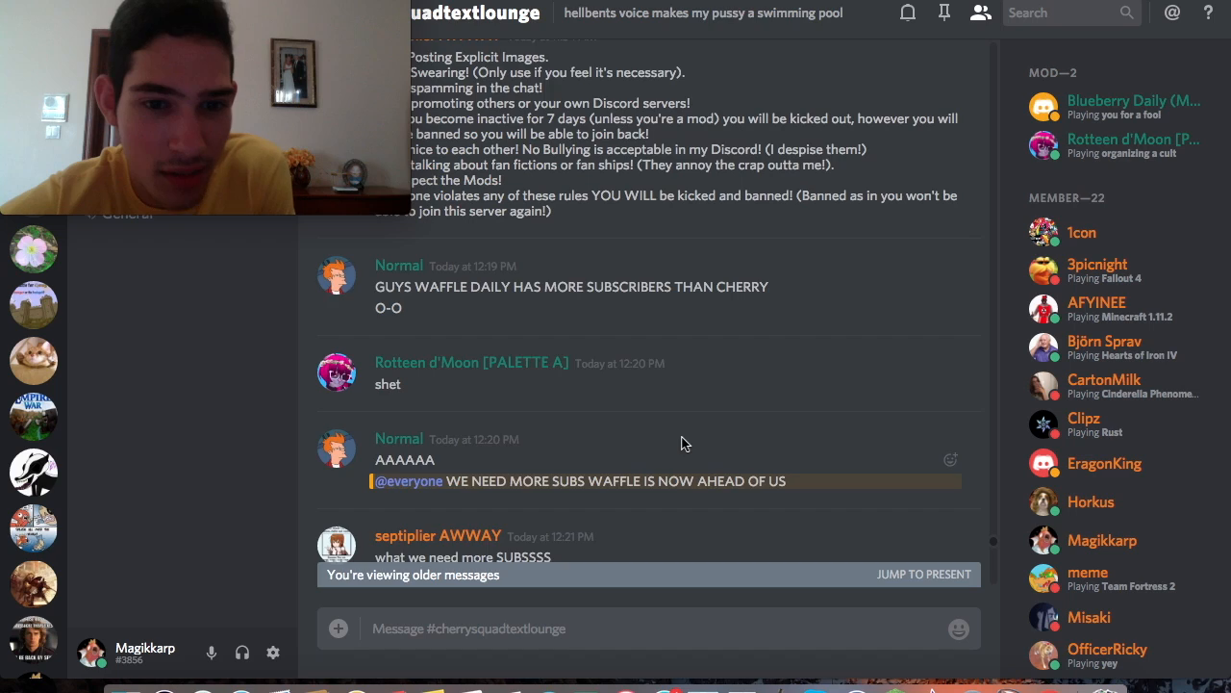
# Step: Scroll through today's messages on subscribers up to the diss track plans
pyautogui.scroll(-3)
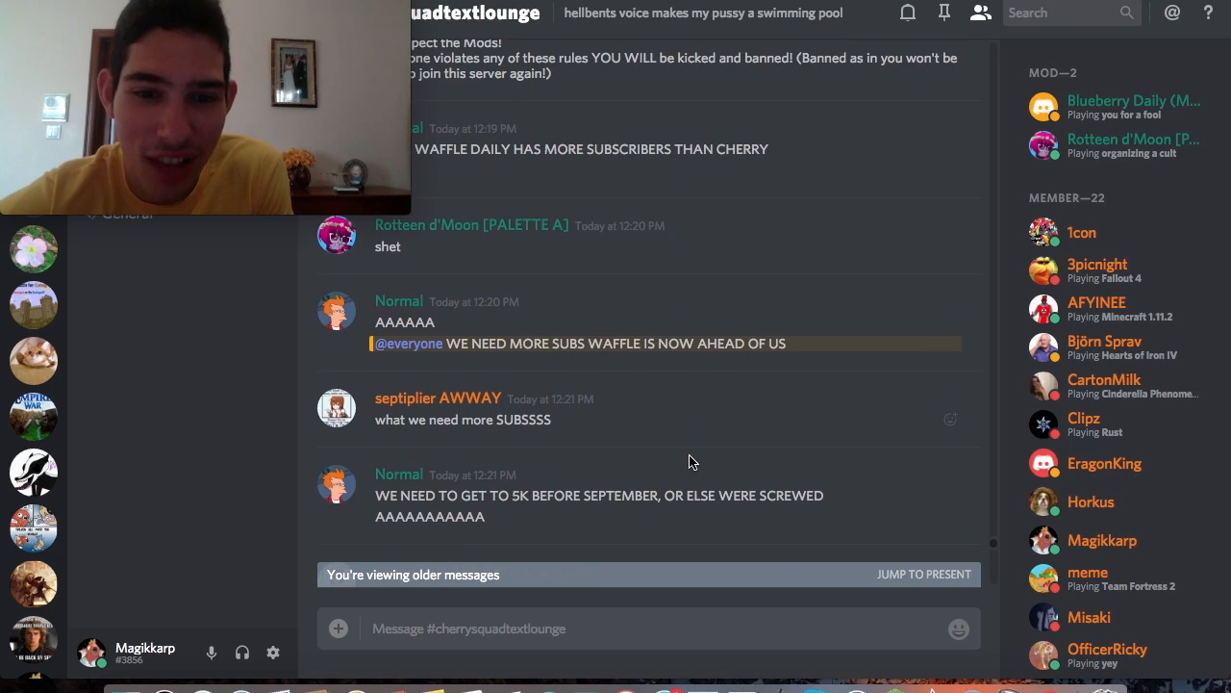
pyautogui.scroll(-3)
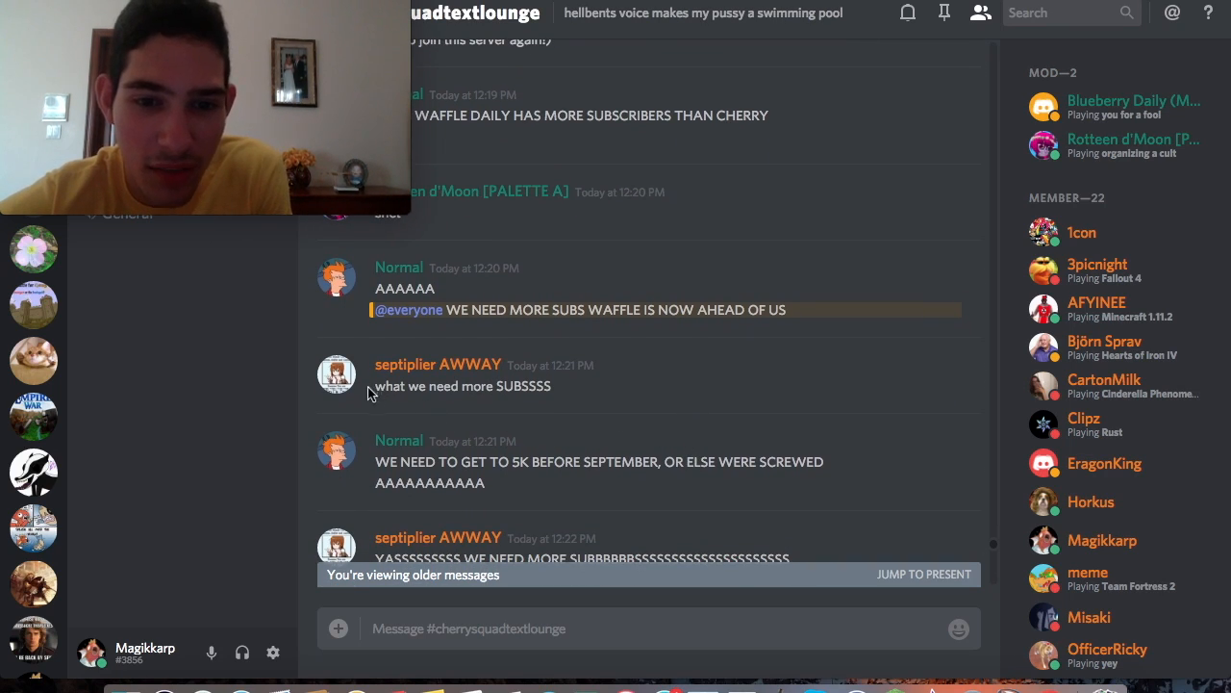
pyautogui.scroll(-3)
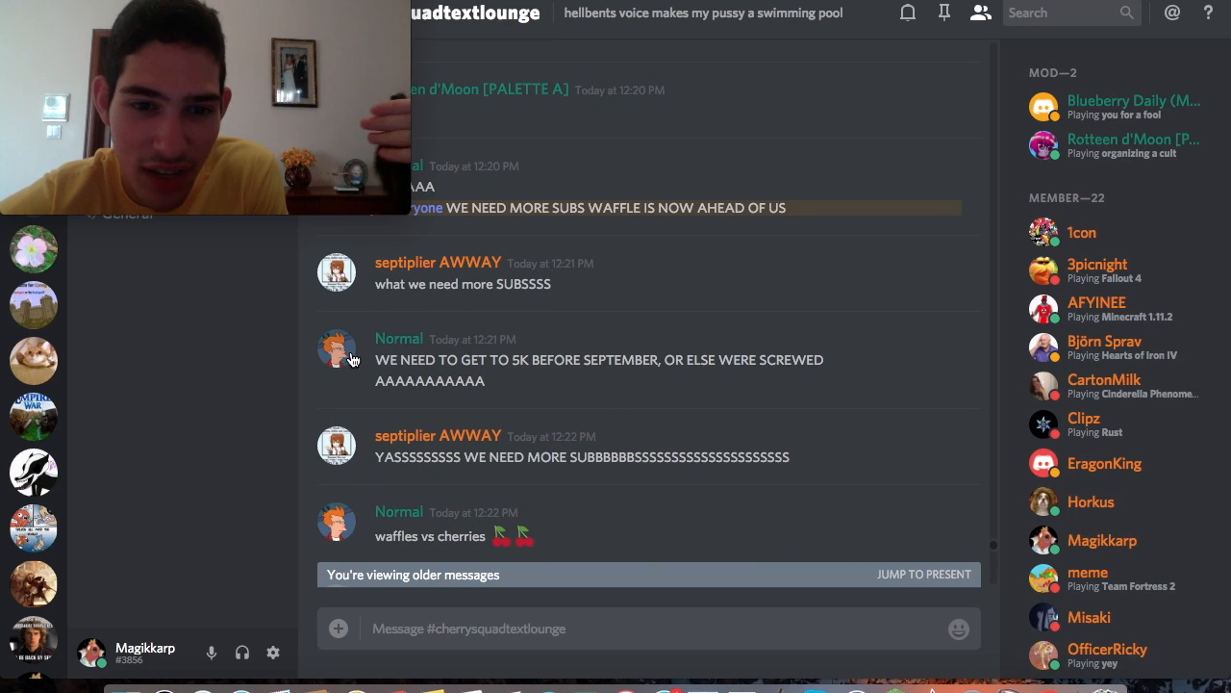
pyautogui.scroll(-3)
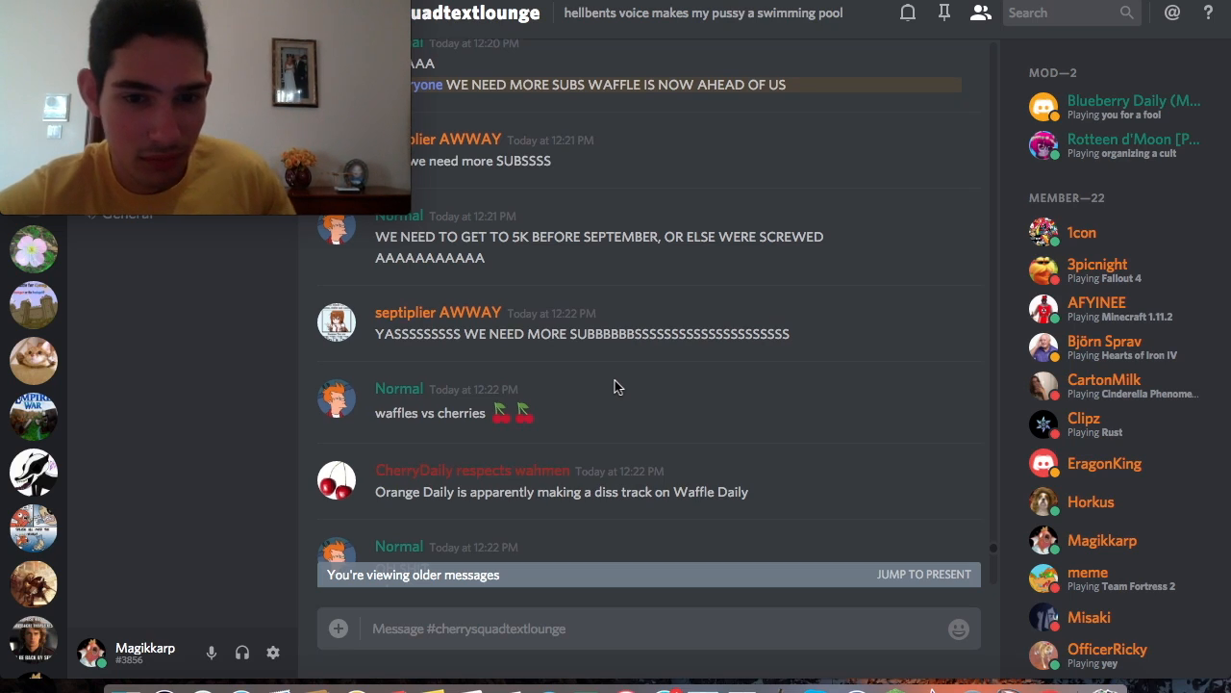
pyautogui.scroll(-3)
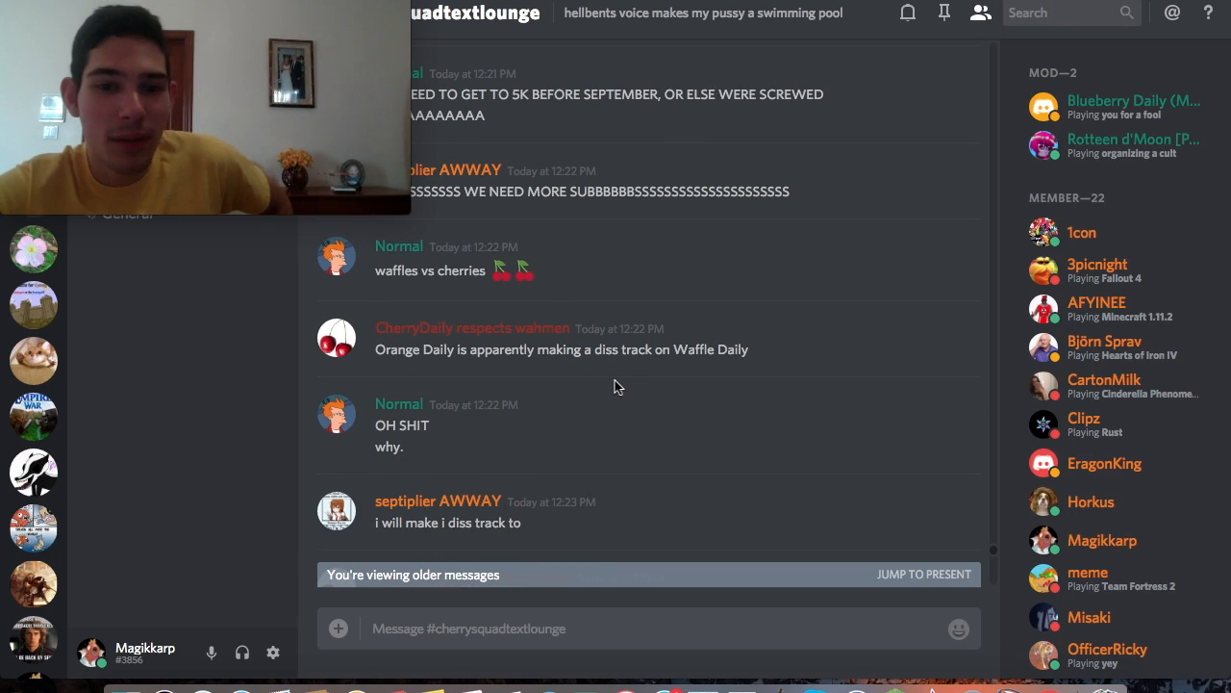
pyautogui.scroll(-3)
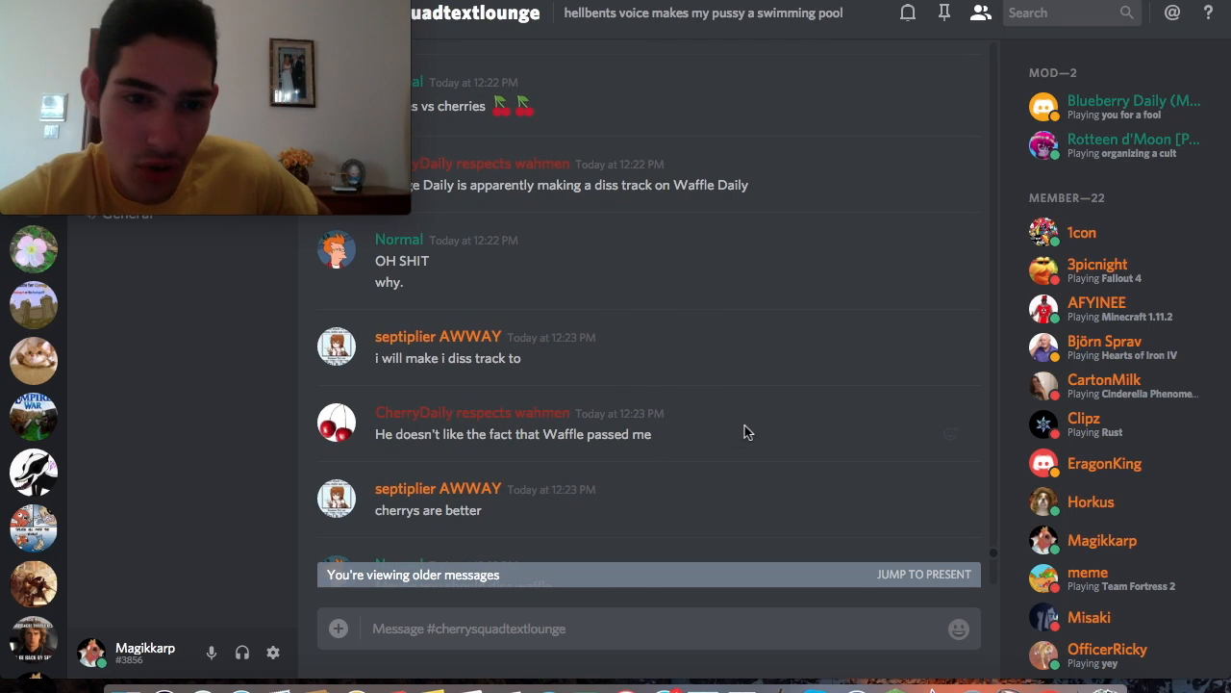
pyautogui.scroll(-3)
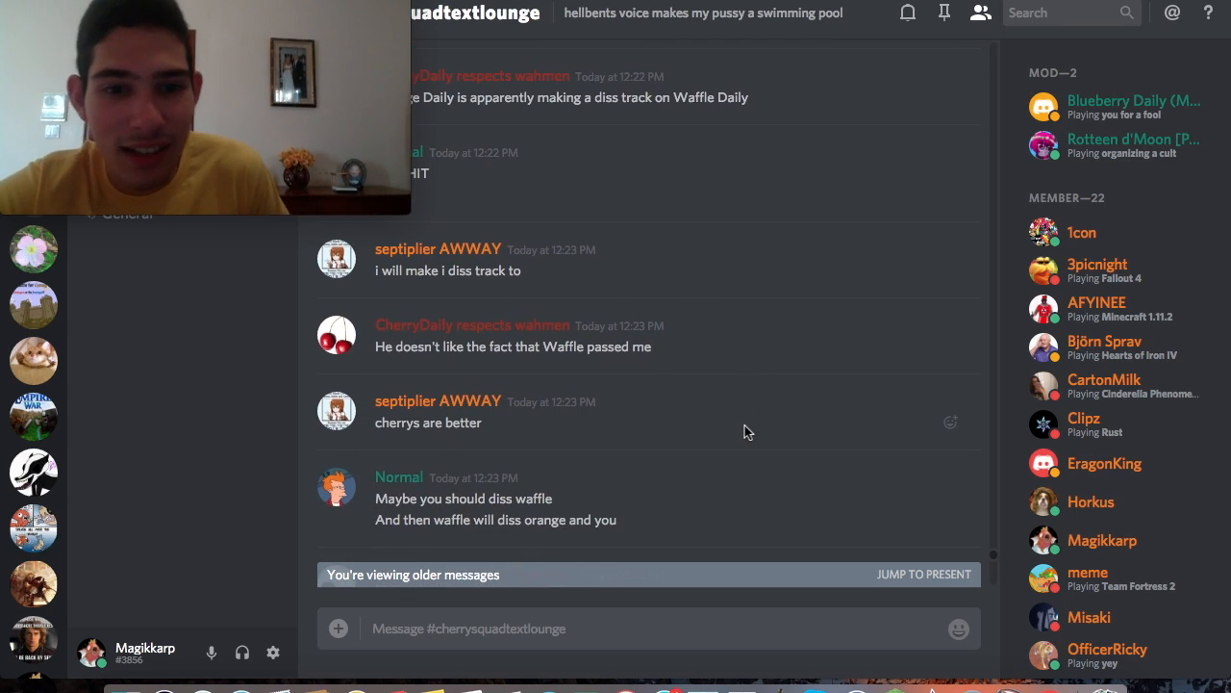
pyautogui.scroll(-3)
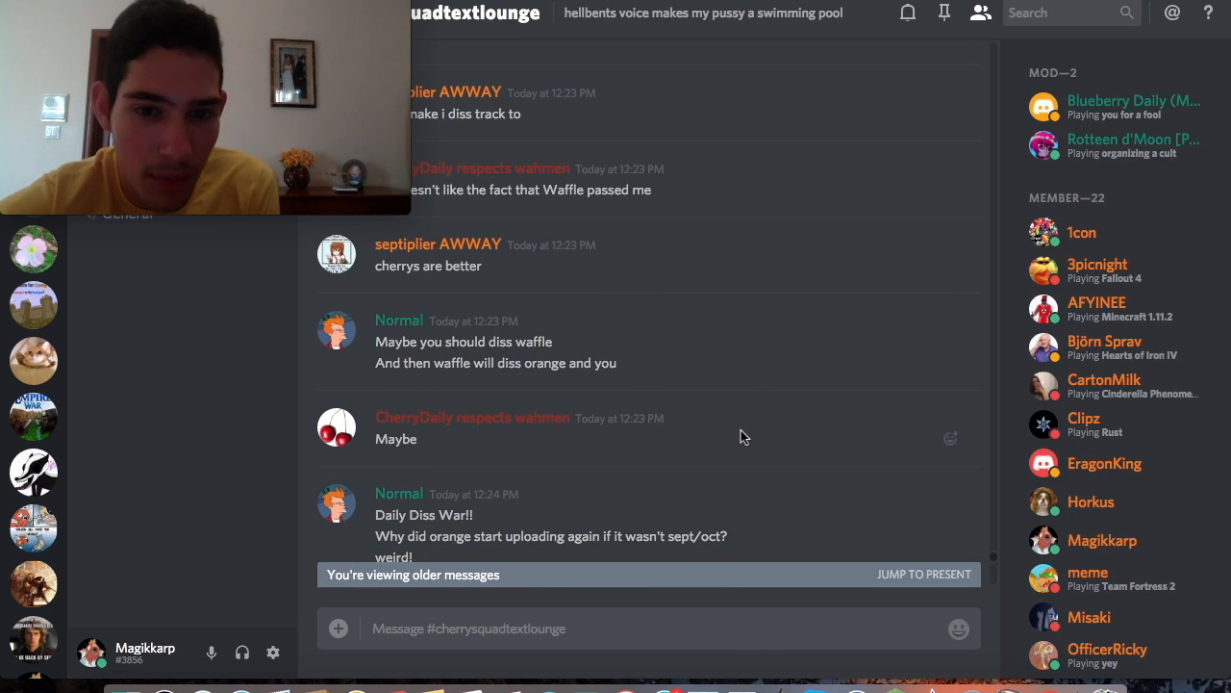
pyautogui.scroll(-3)
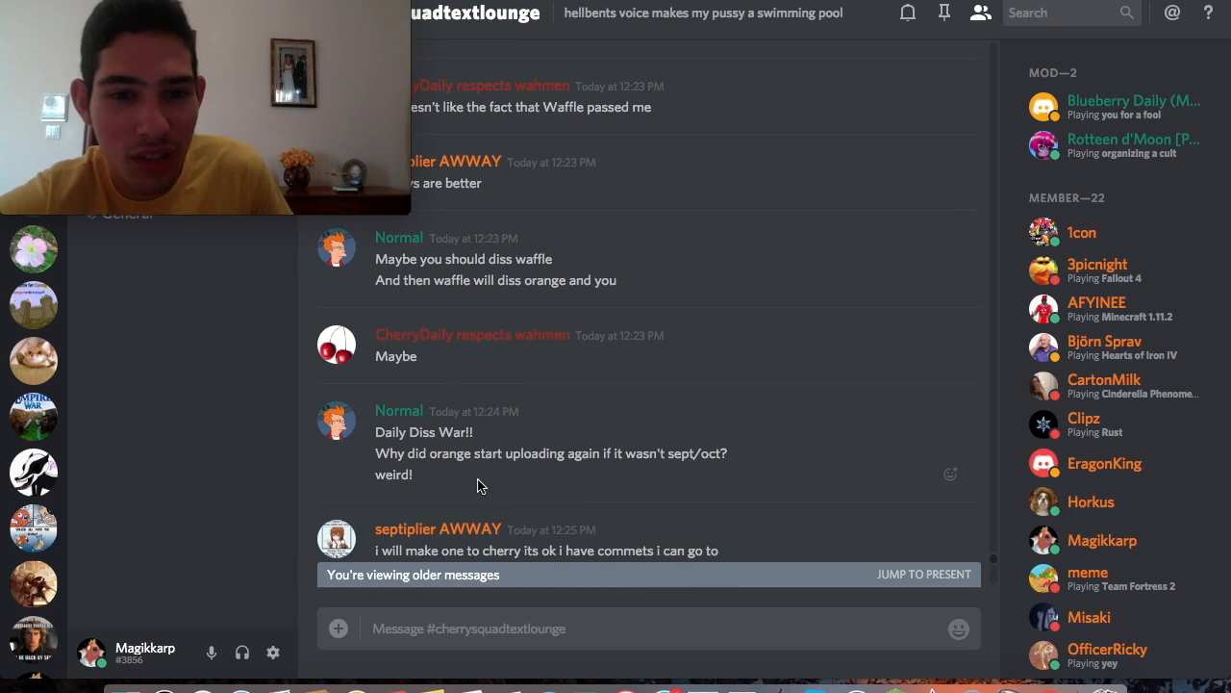
pyautogui.scroll(-3)
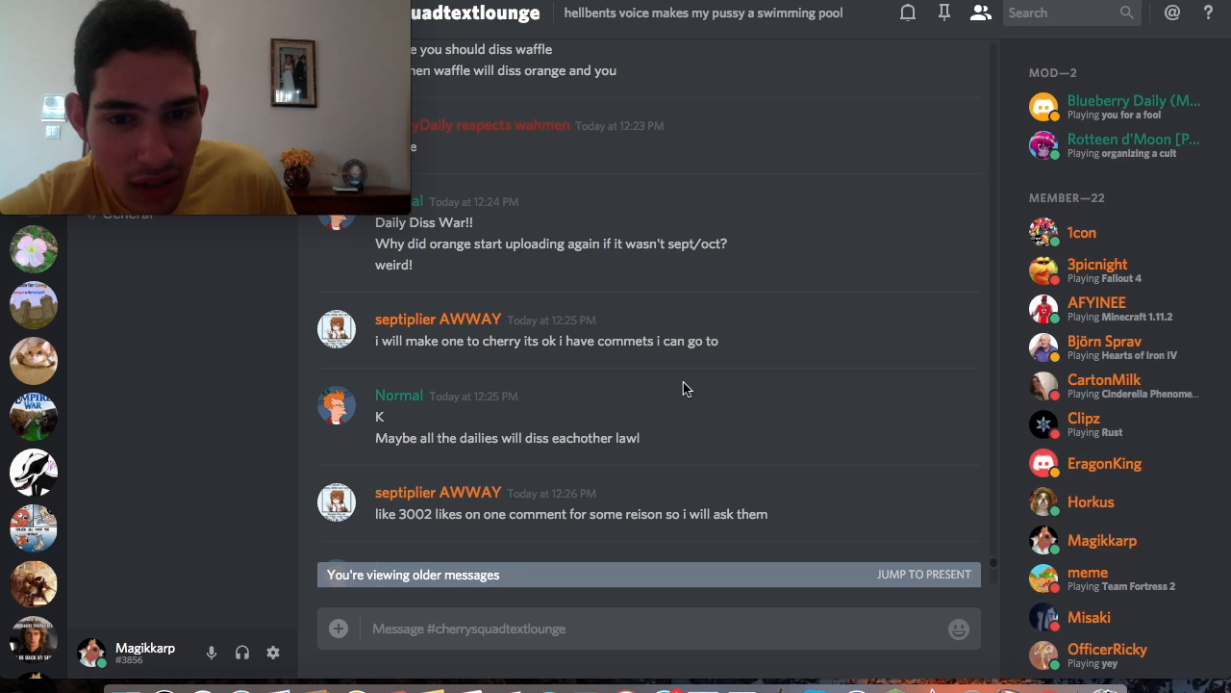
pyautogui.scroll(-3)
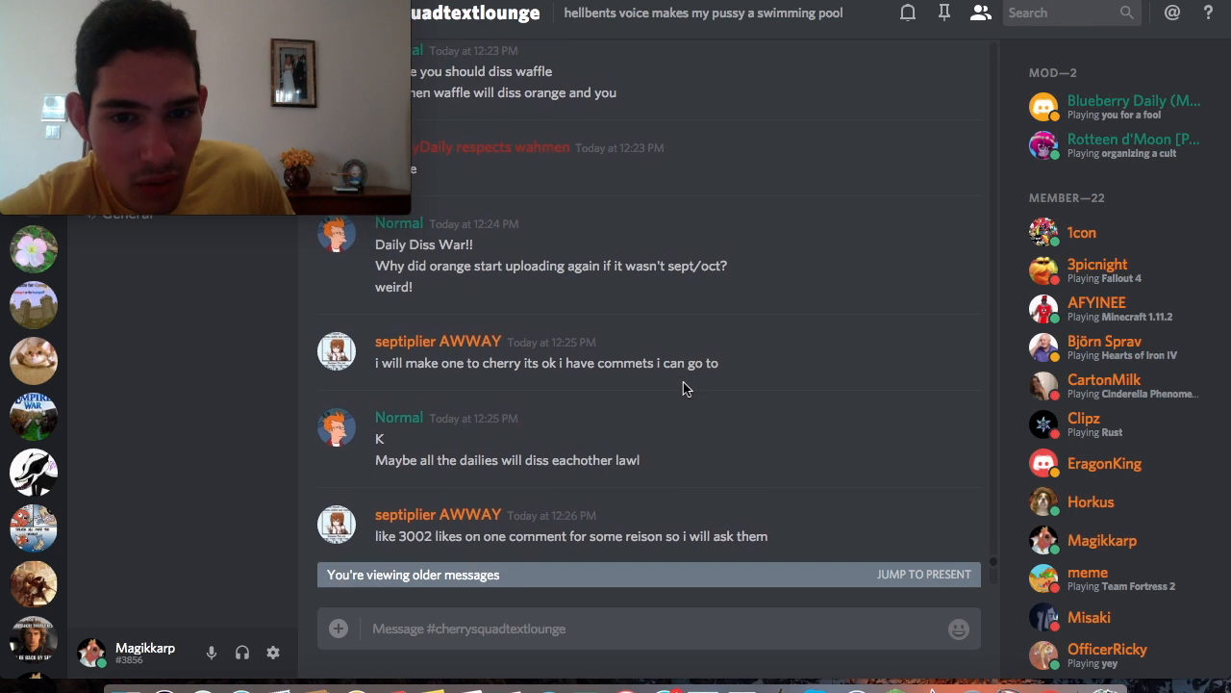
pyautogui.scroll(-3)
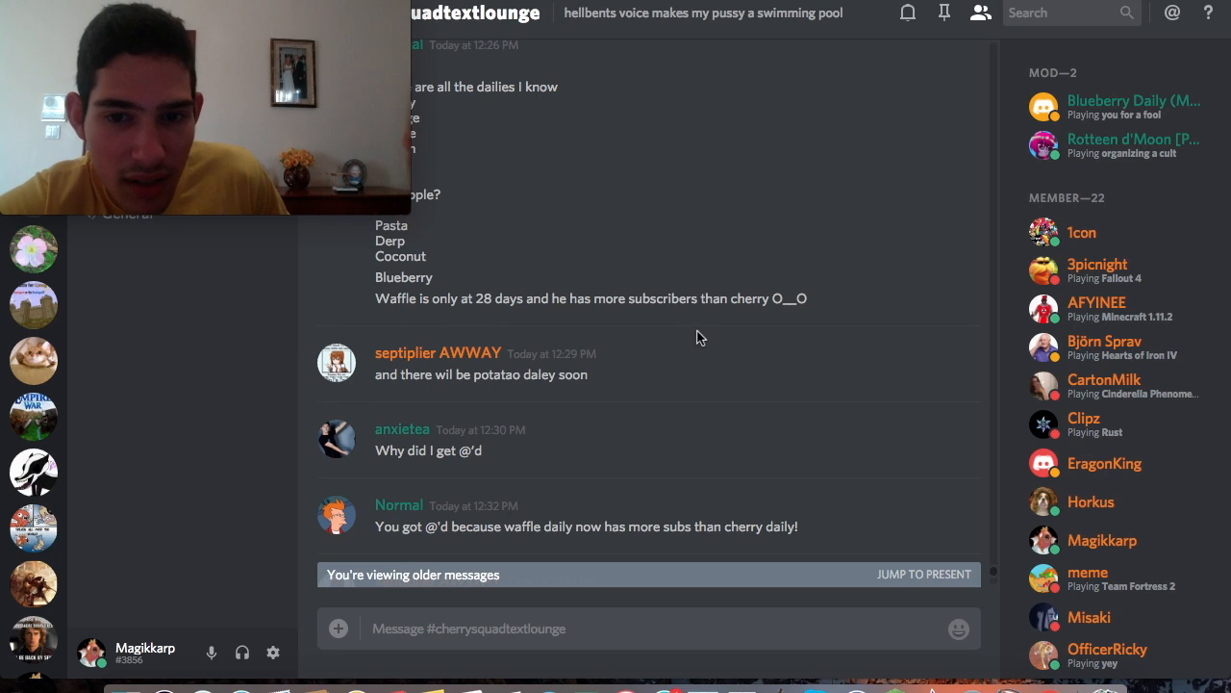
pyautogui.scroll(-3)
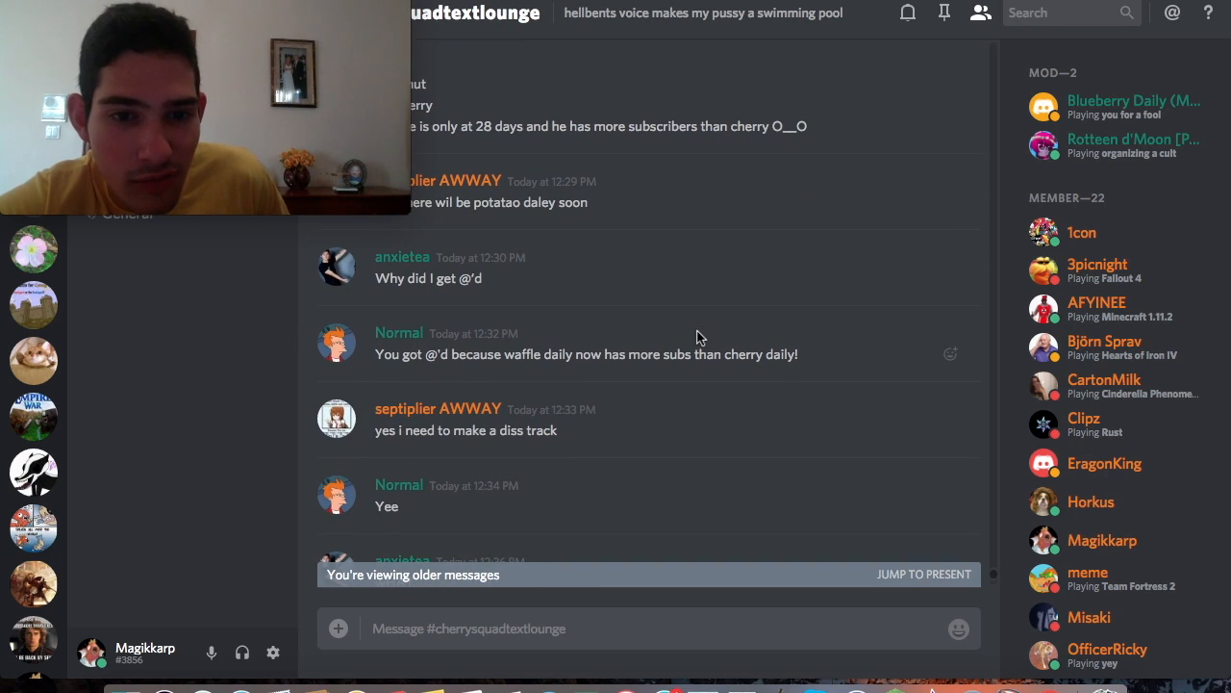
pyautogui.scroll(-3)
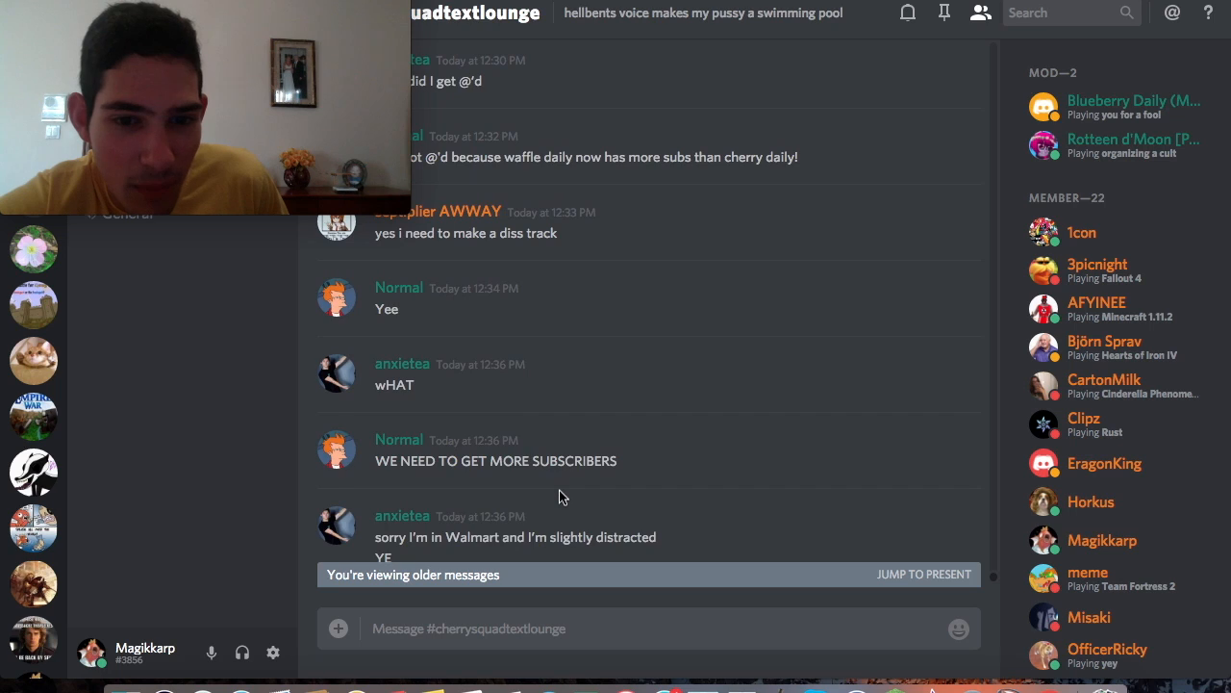